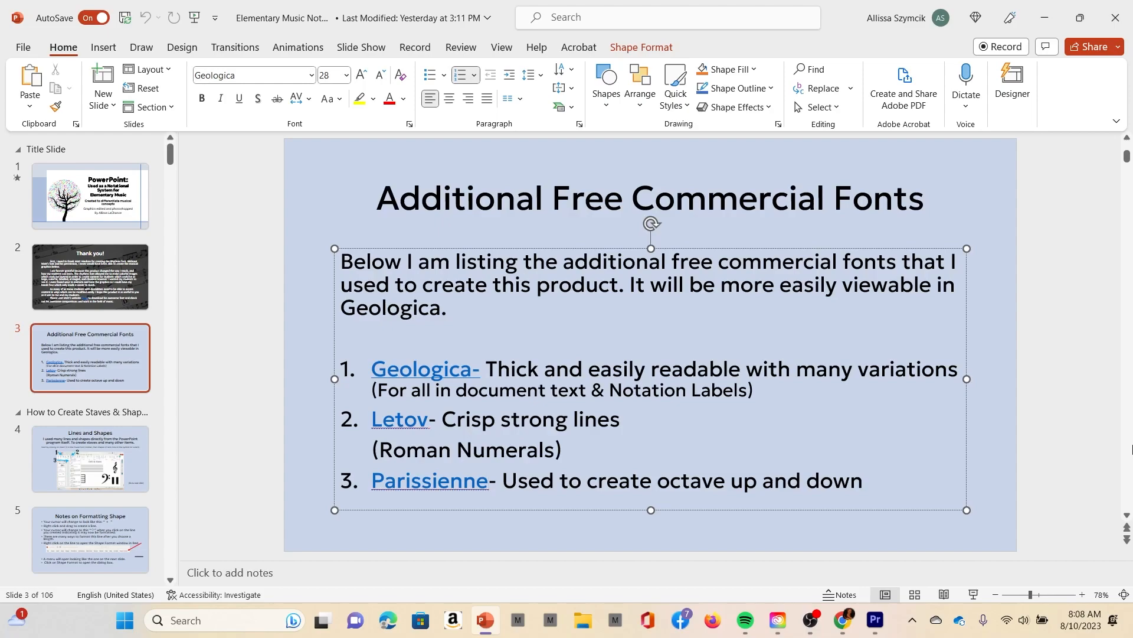
{"action": "mouse_move", "coordinate": [595, 298]}
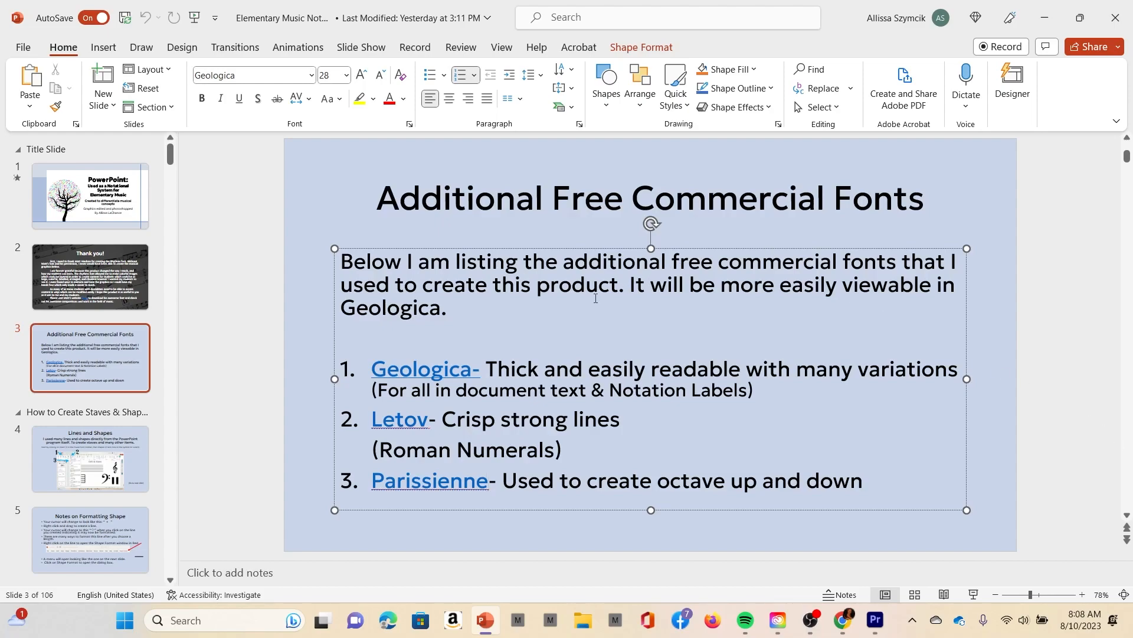
{"action": "mouse_move", "coordinate": [318, 300]}
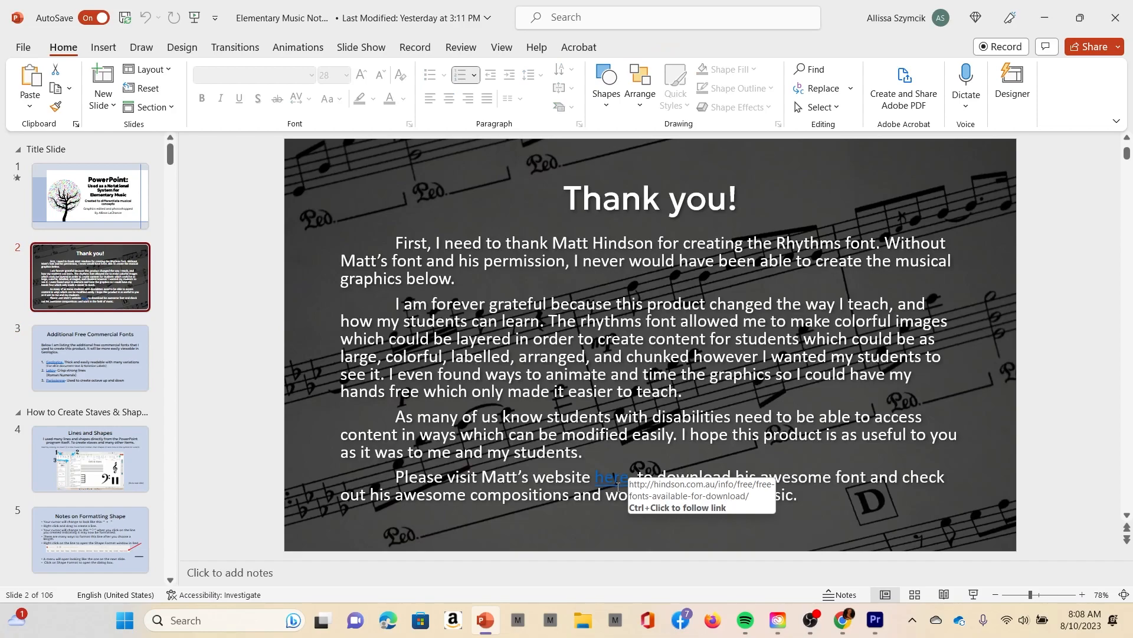
{"action": "mouse_move", "coordinate": [614, 480]}
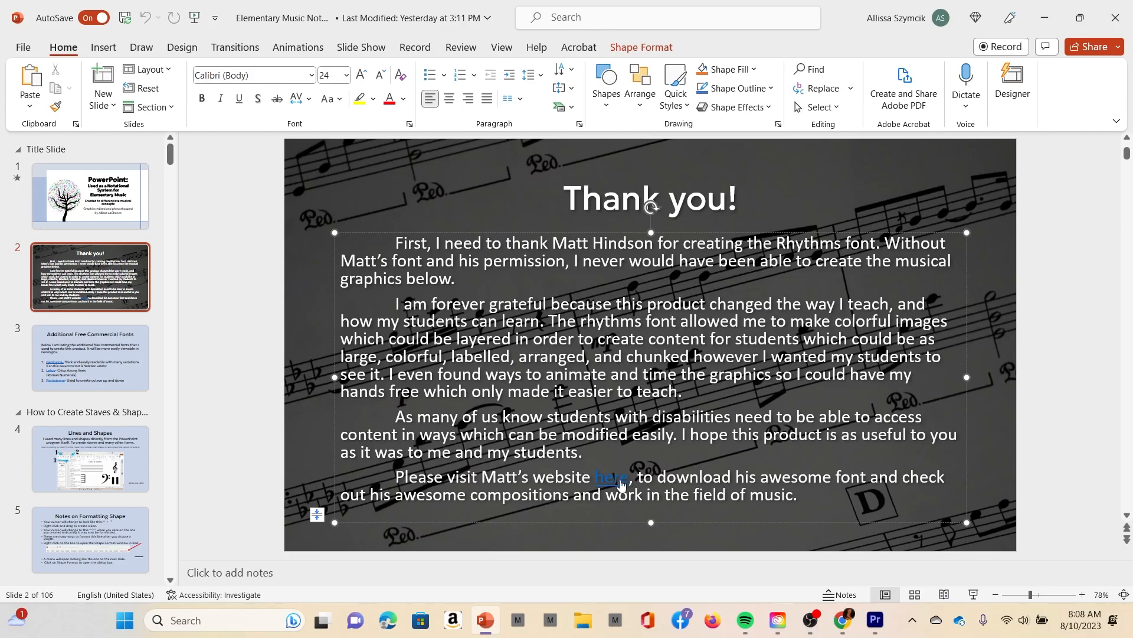
Open the Free Music Fonts site in Chrome and scroll to the Rhythms font section
{"action": "left_click", "coordinate": [611, 480]}
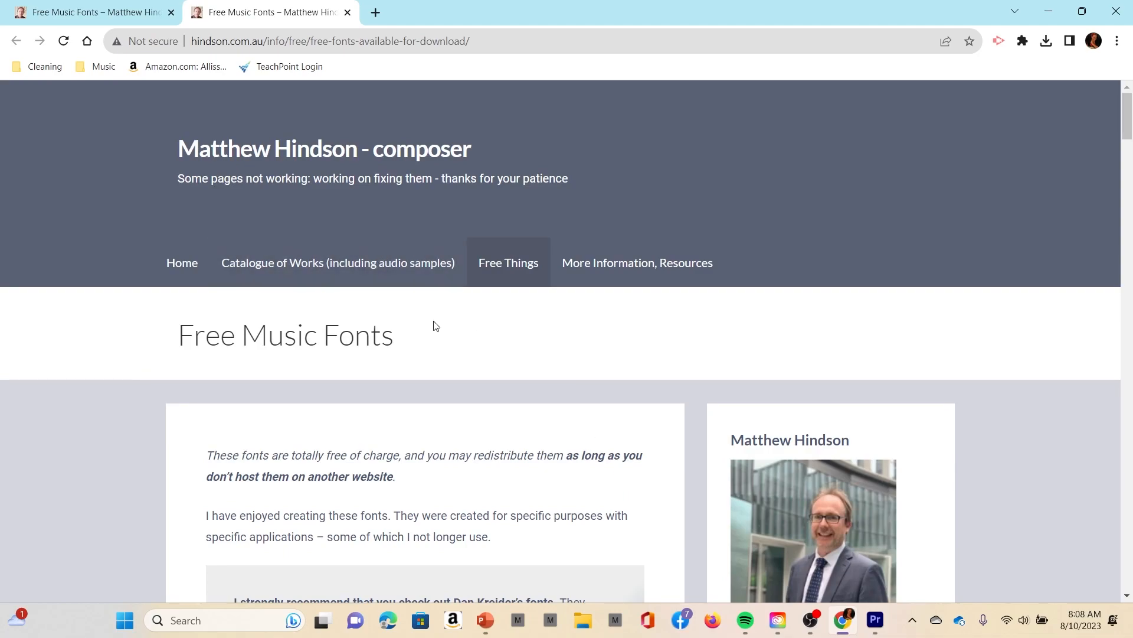
{"action": "scroll", "scroll_direction": "down", "scroll_amount": 3}
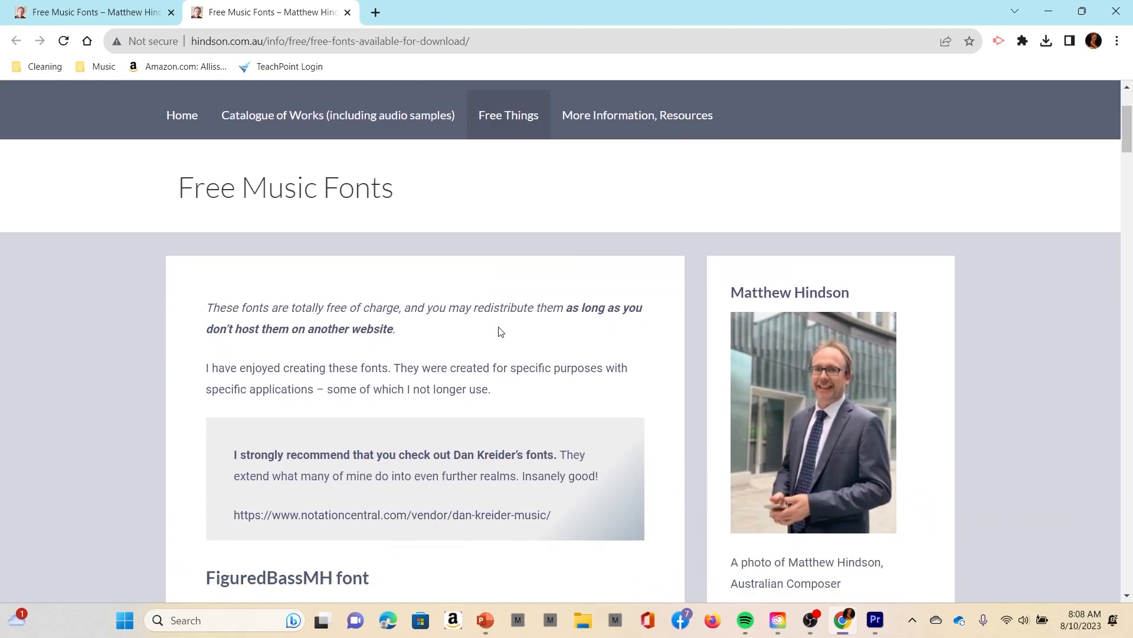
{"action": "scroll", "scroll_direction": "down", "scroll_amount": 3}
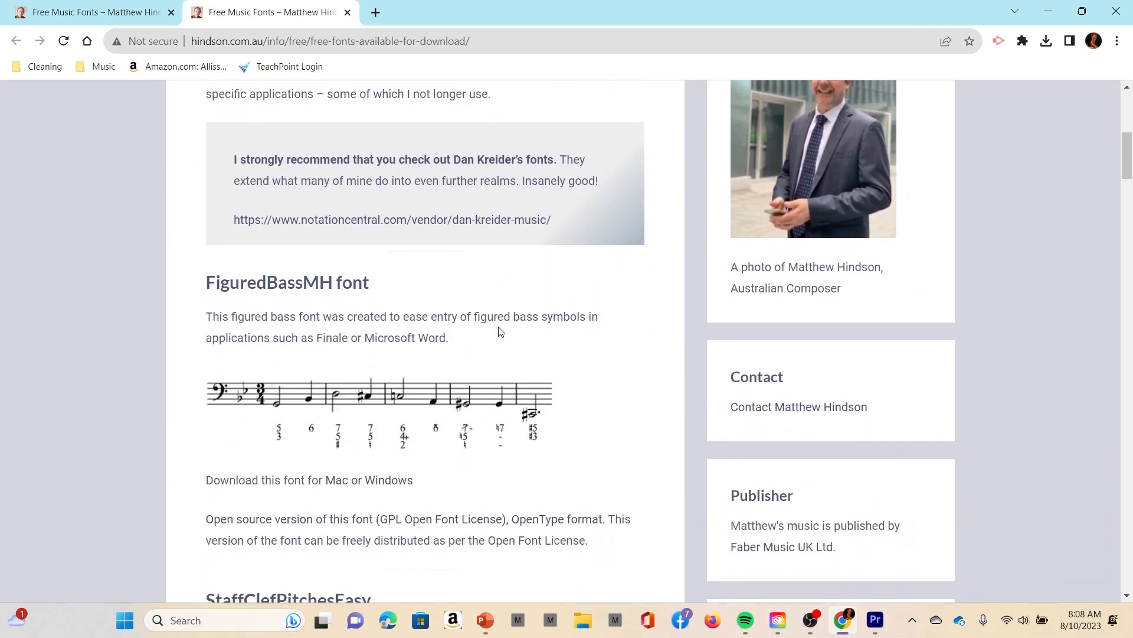
{"action": "scroll", "scroll_direction": "down", "scroll_amount": 3}
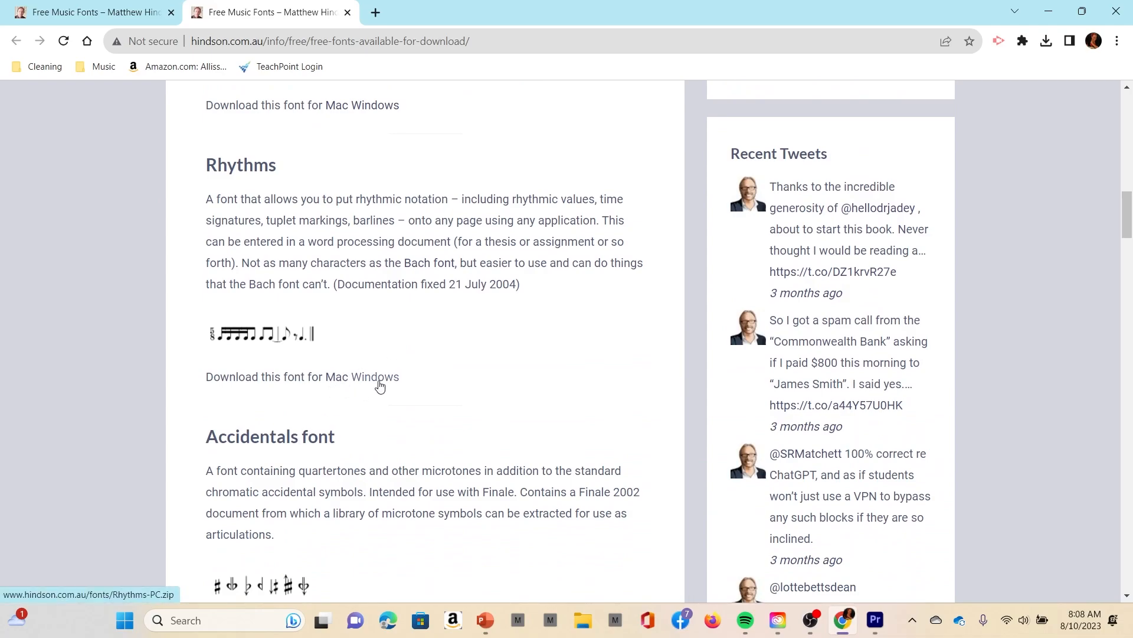
Download the Windows Rhythms font as Rhythms-PC (3) into the Fonts folder
{"action": "left_click", "coordinate": [376, 376]}
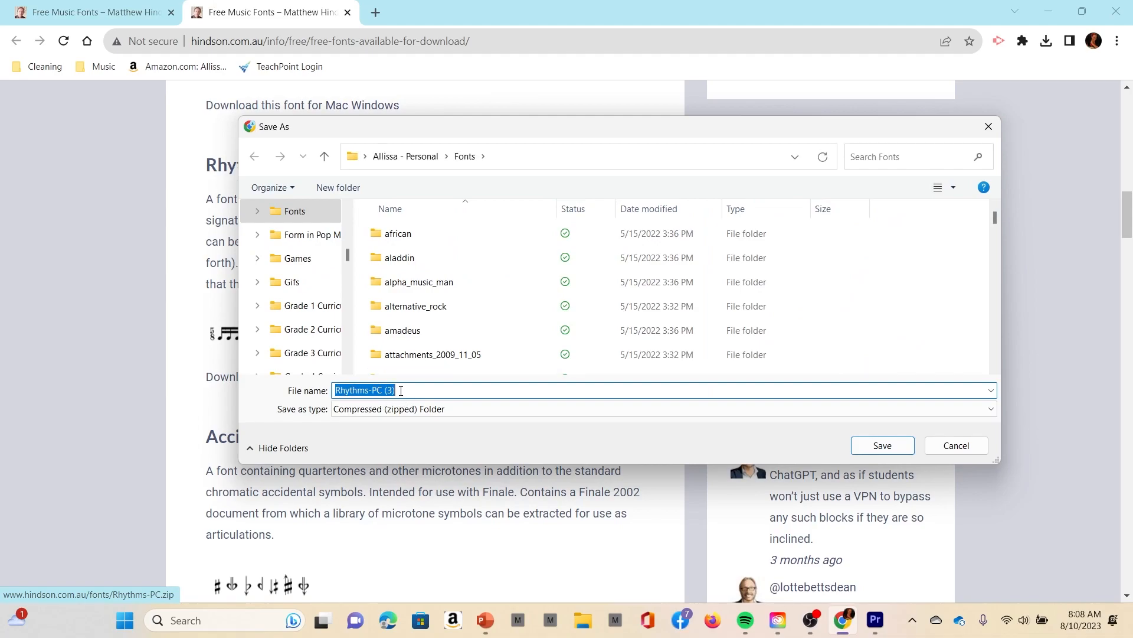
{"action": "mouse_move", "coordinate": [448, 306]}
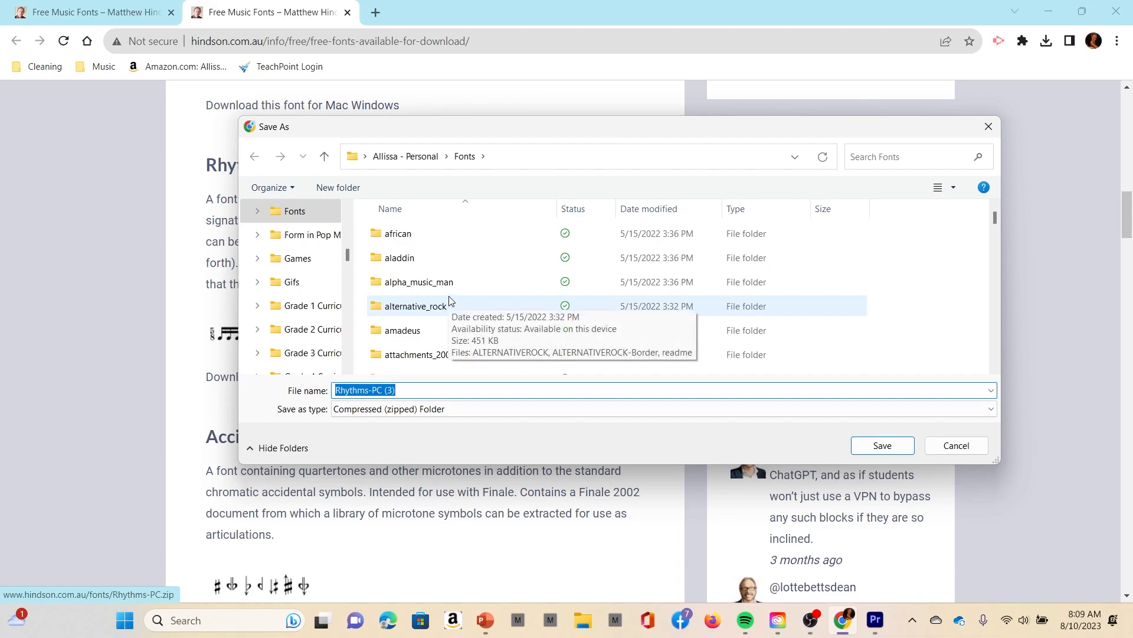
{"action": "mouse_move", "coordinate": [578, 162]}
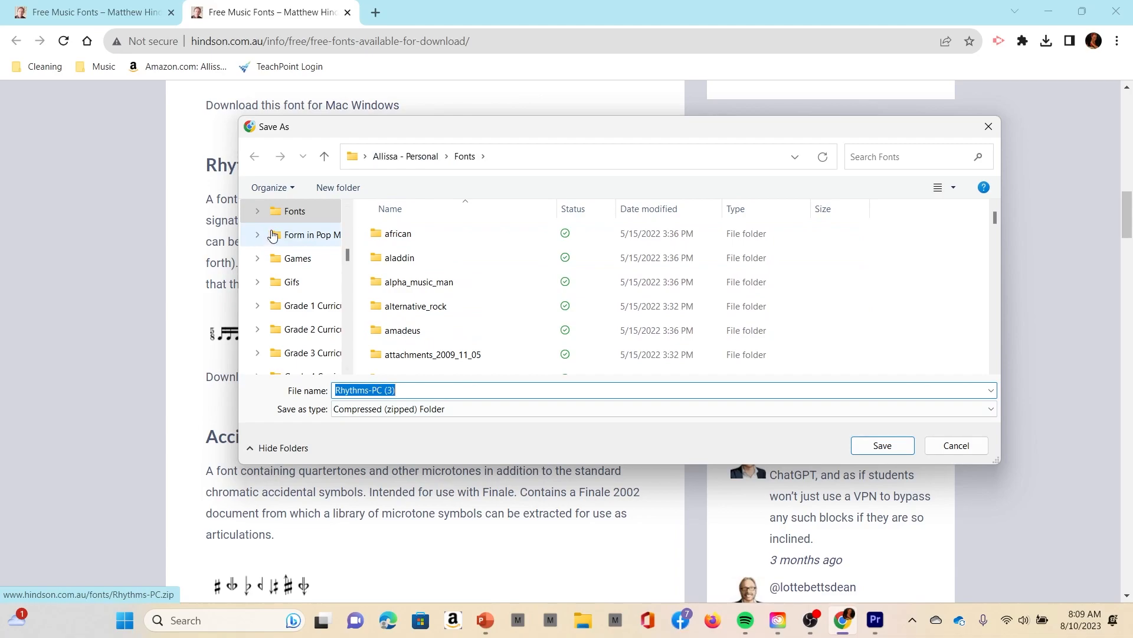
{"action": "left_click", "coordinate": [294, 210]}
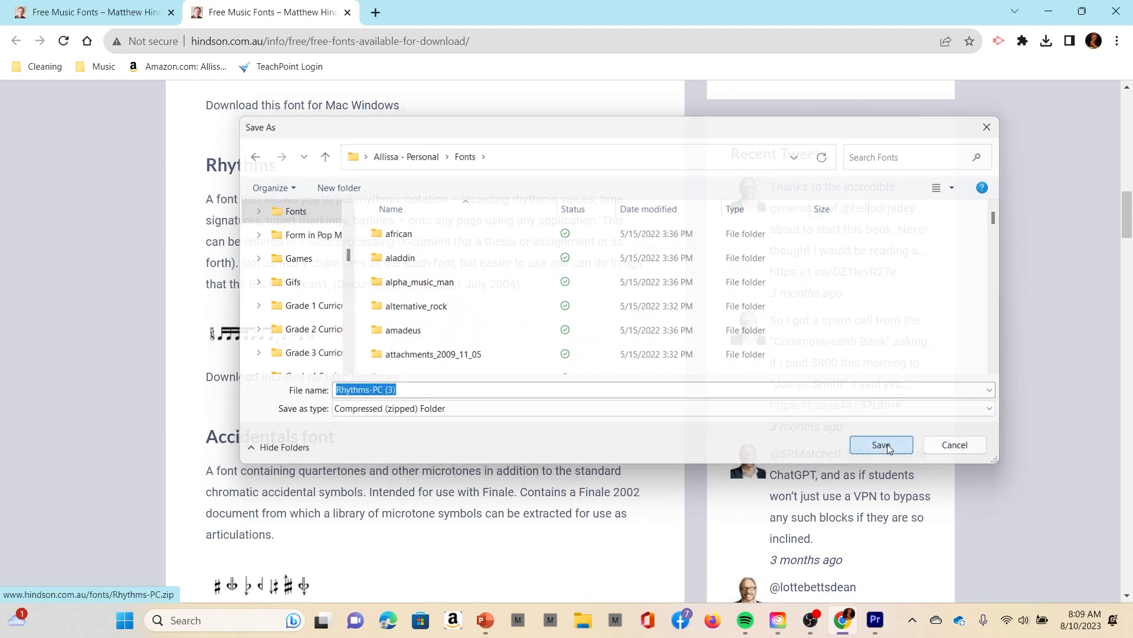
Confirm saving the Rhythms-PC (3) zip into the Fonts folder
{"action": "left_click", "coordinate": [880, 444]}
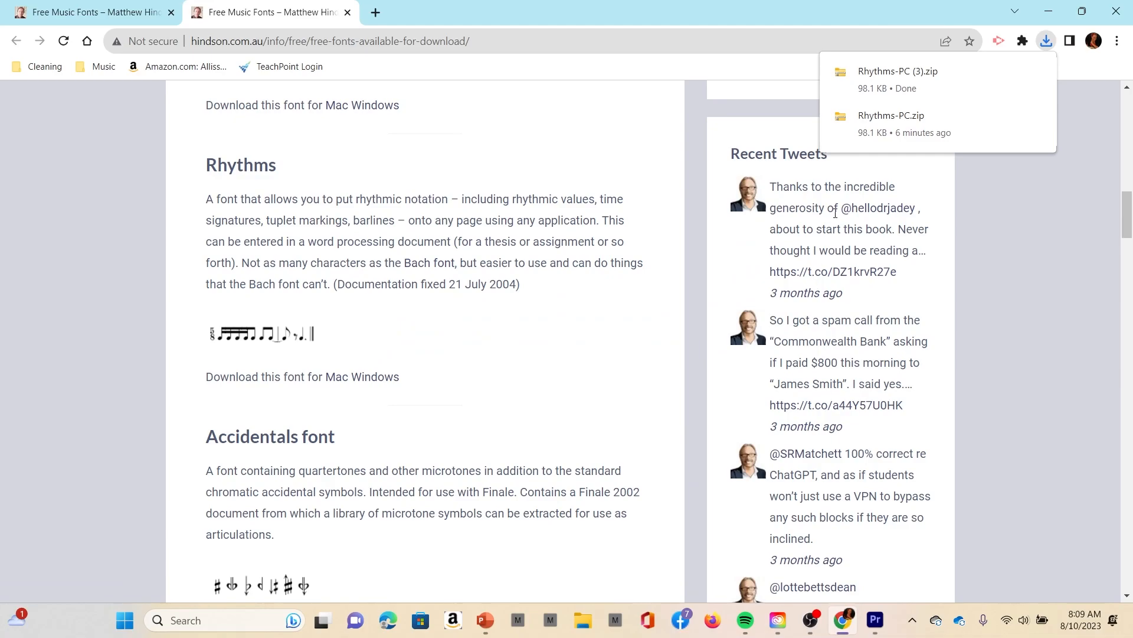
{"action": "mouse_move", "coordinate": [898, 79]}
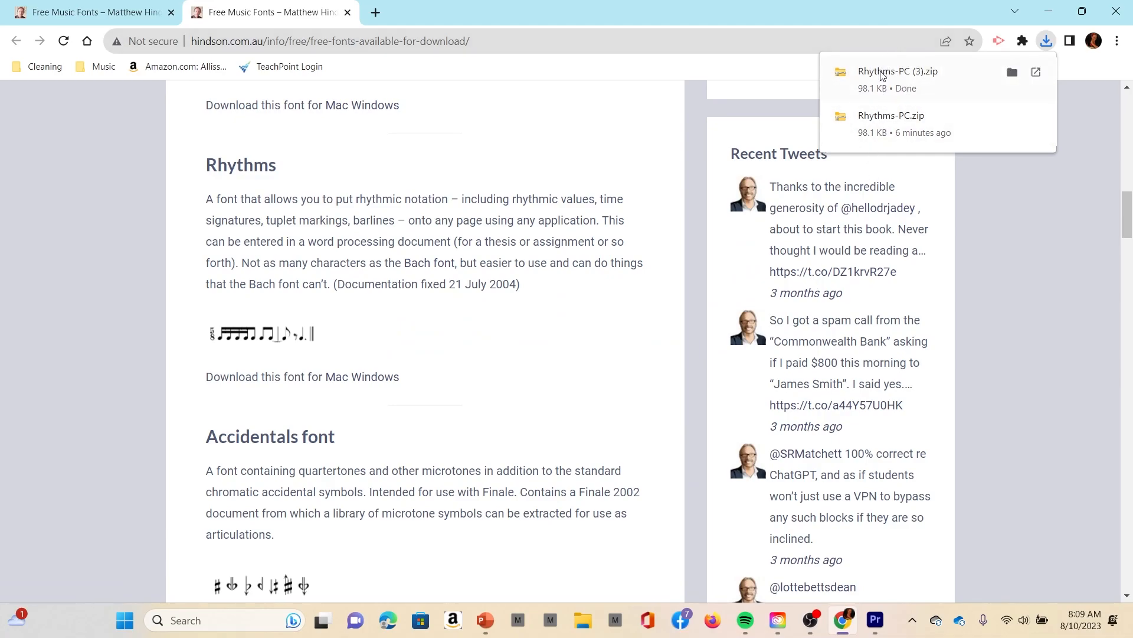
{"action": "mouse_move", "coordinate": [892, 80]}
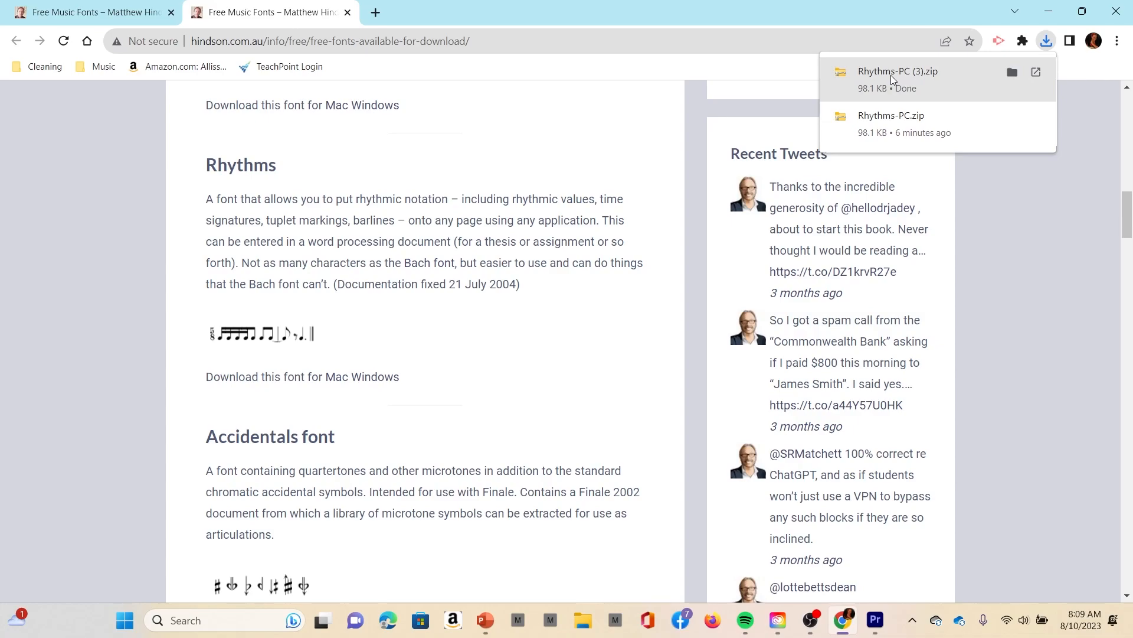
{"action": "mouse_move", "coordinate": [911, 98]}
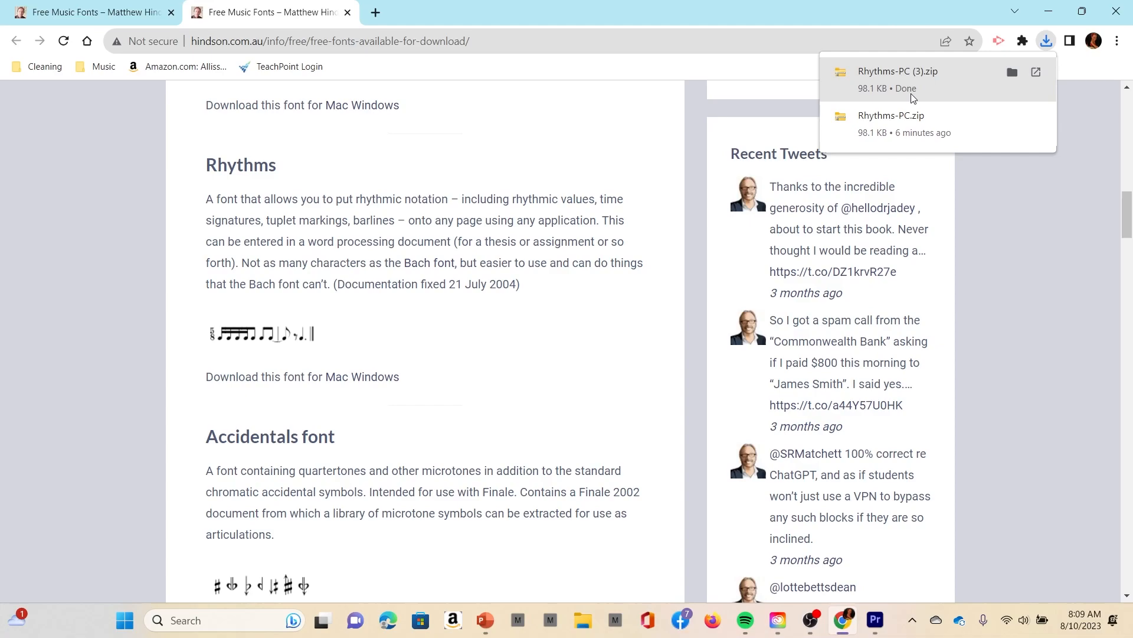
{"action": "mouse_move", "coordinate": [77, 583]}
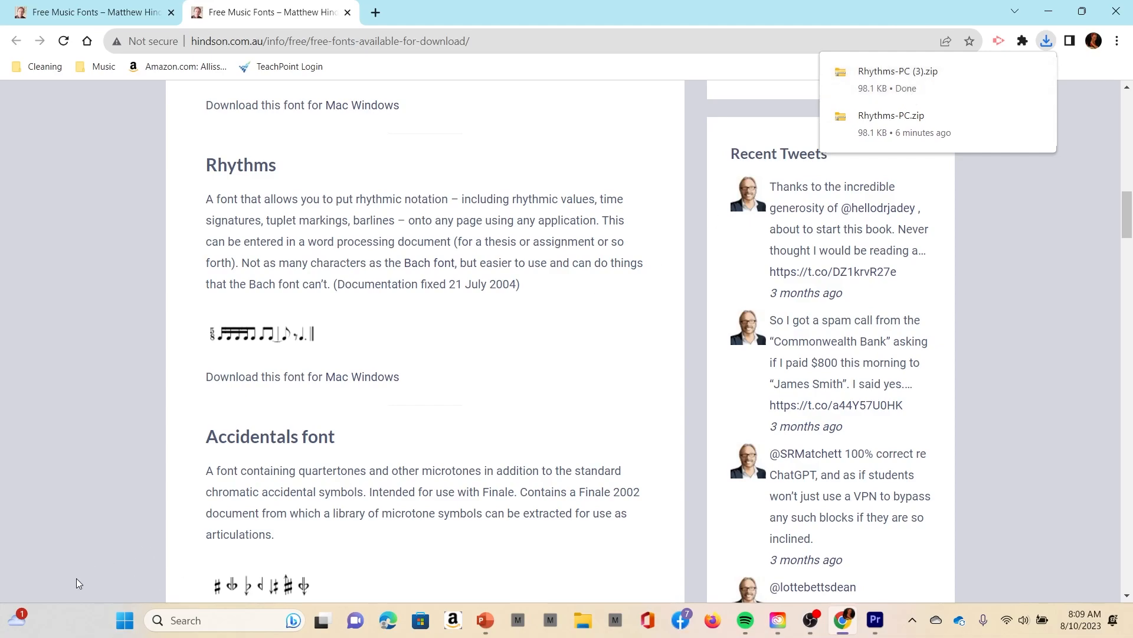
{"action": "mouse_move", "coordinate": [88, 630]}
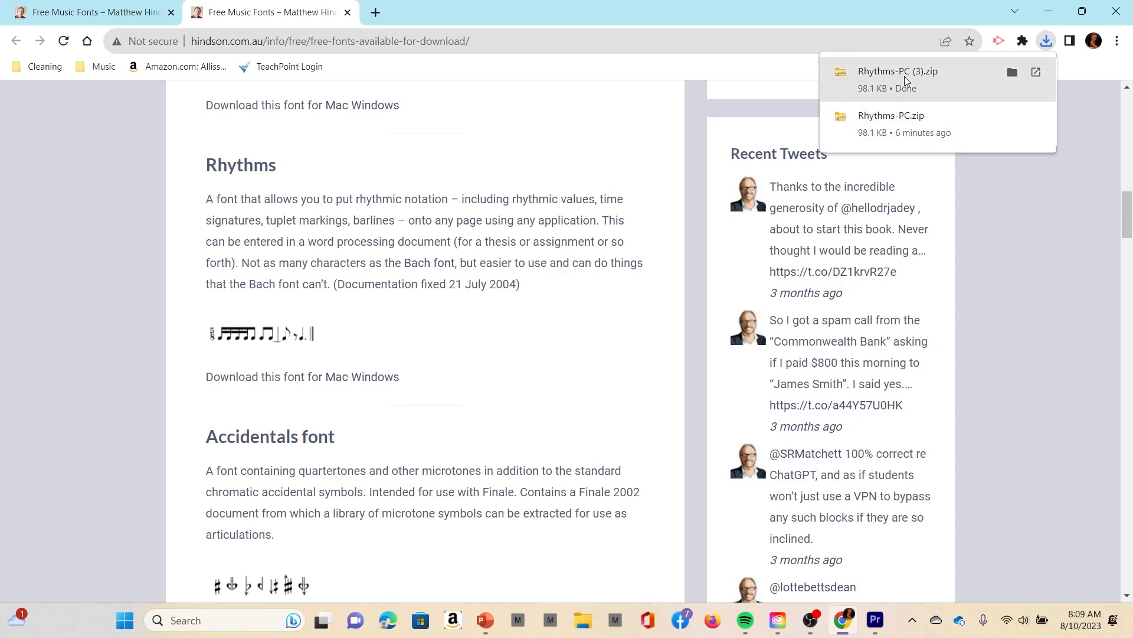
{"action": "mouse_move", "coordinate": [889, 84]}
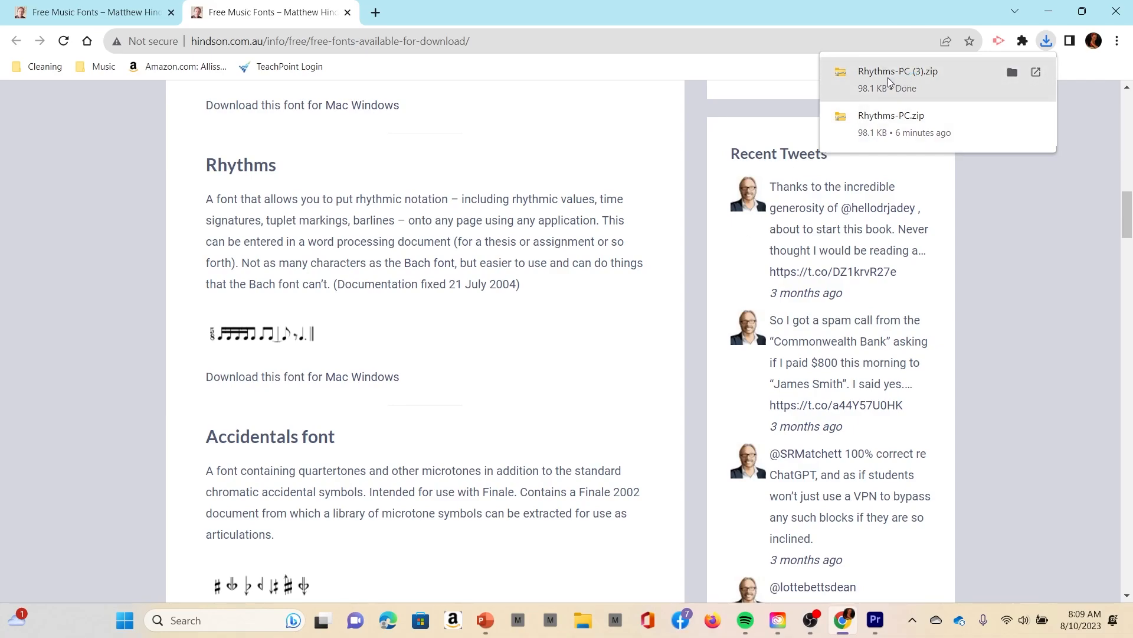
{"action": "mouse_move", "coordinate": [1060, 45]}
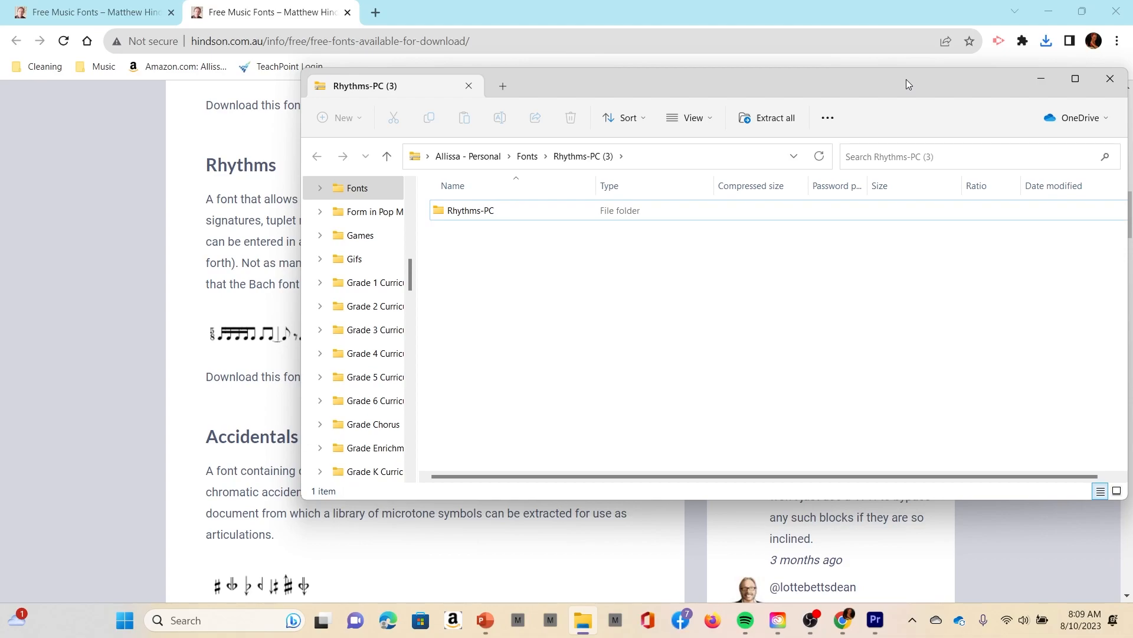
Open the Rhythms-PC folder in the archive and preview the RHYTHMS_ TrueType font
{"action": "left_click", "coordinate": [471, 210]}
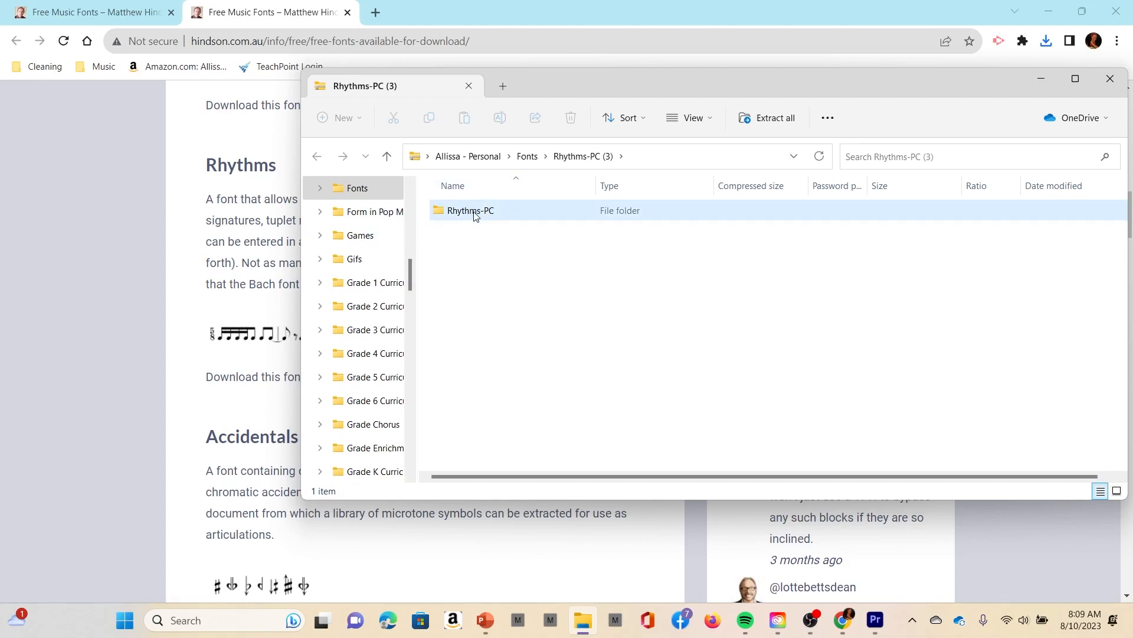
{"action": "double_click", "coordinate": [471, 210]}
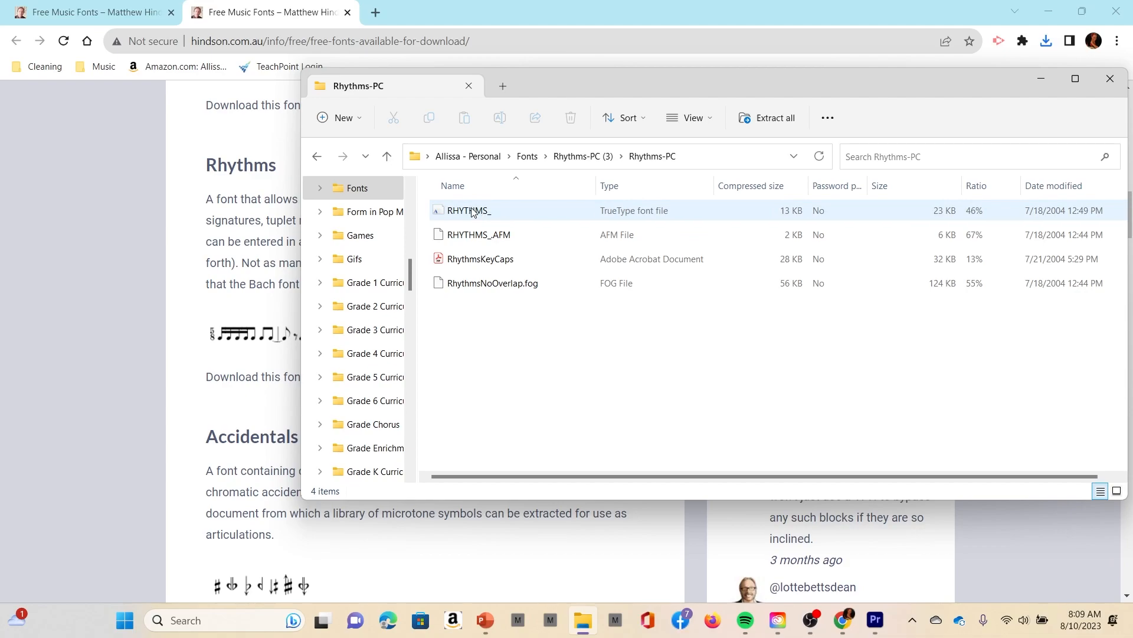
{"action": "double_click", "coordinate": [468, 210]}
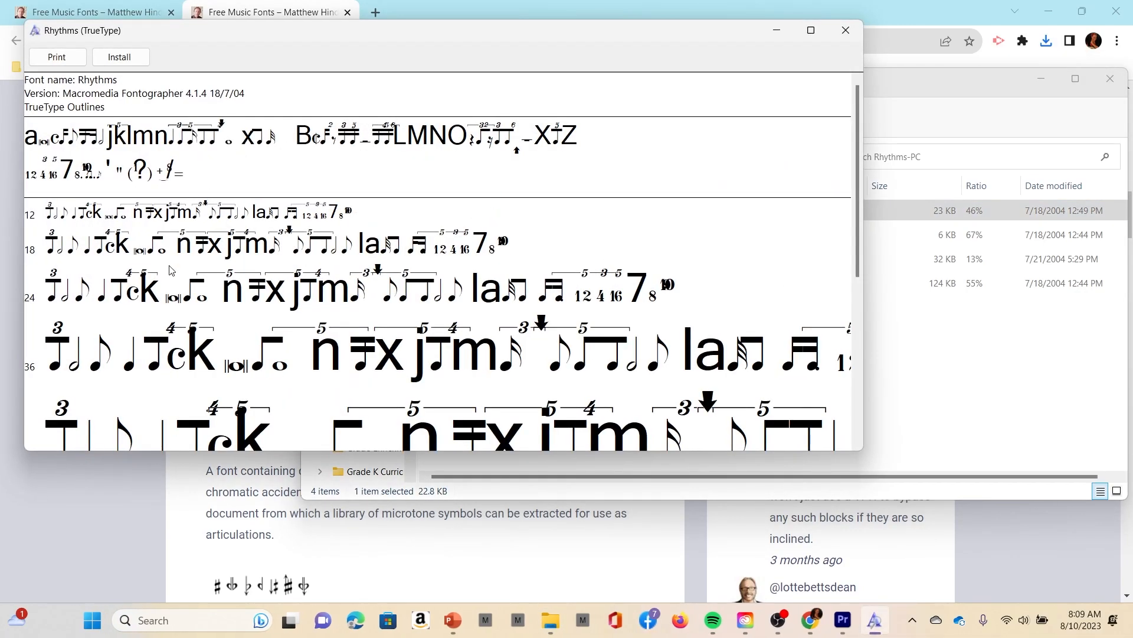
{"action": "mouse_move", "coordinate": [84, 281]}
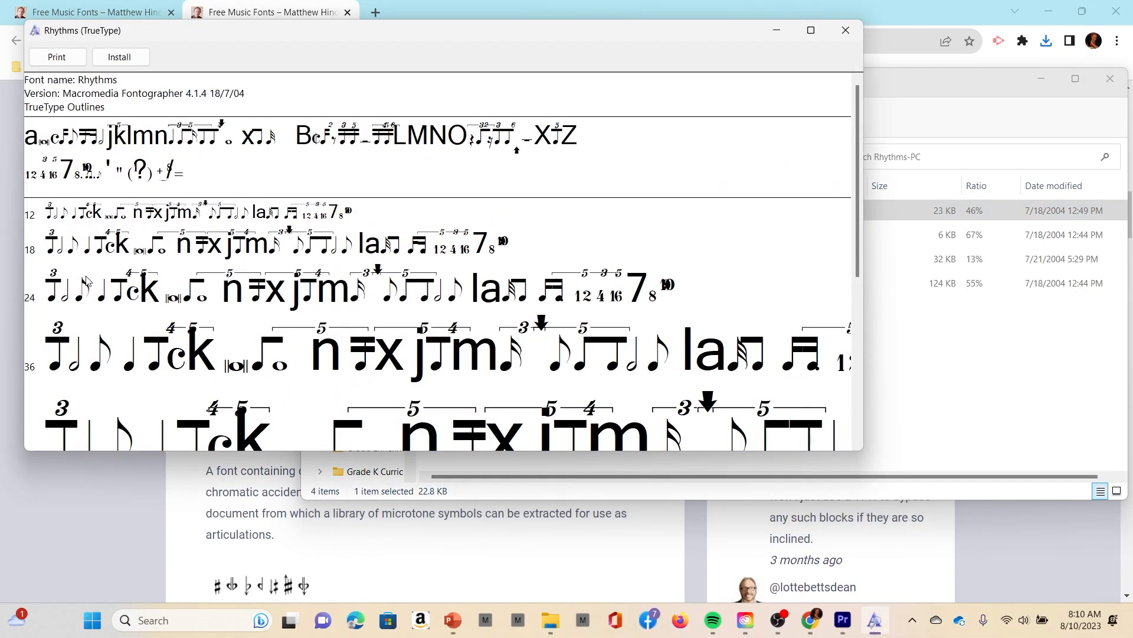
Install Rhythms over the existing copy and close the font preview
{"action": "left_click", "coordinate": [120, 57]}
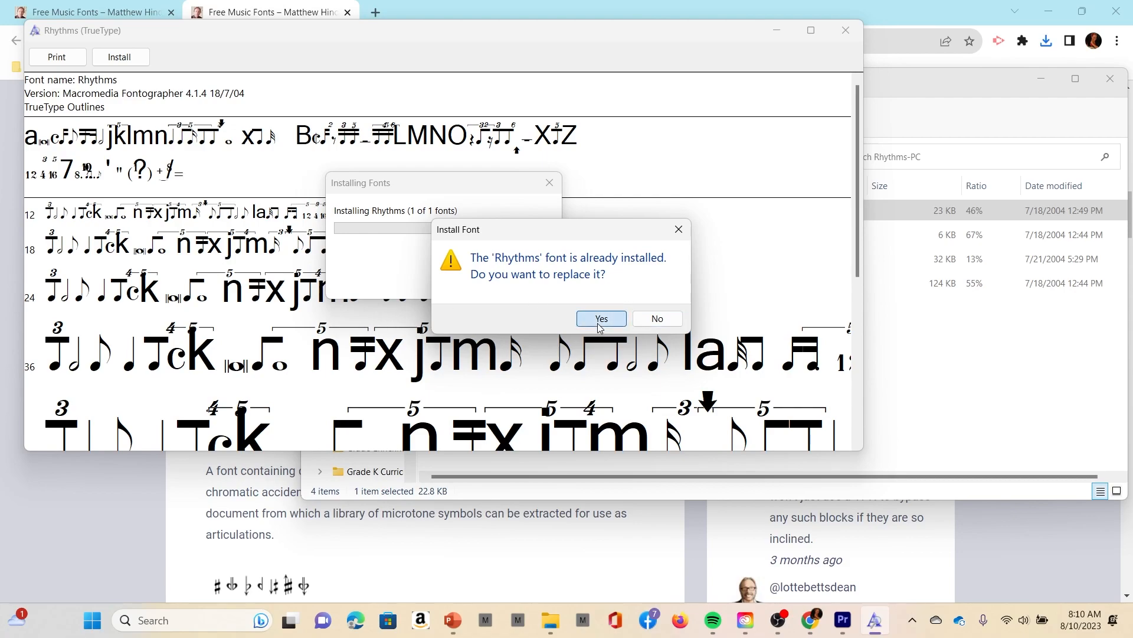
{"action": "left_click", "coordinate": [601, 319]}
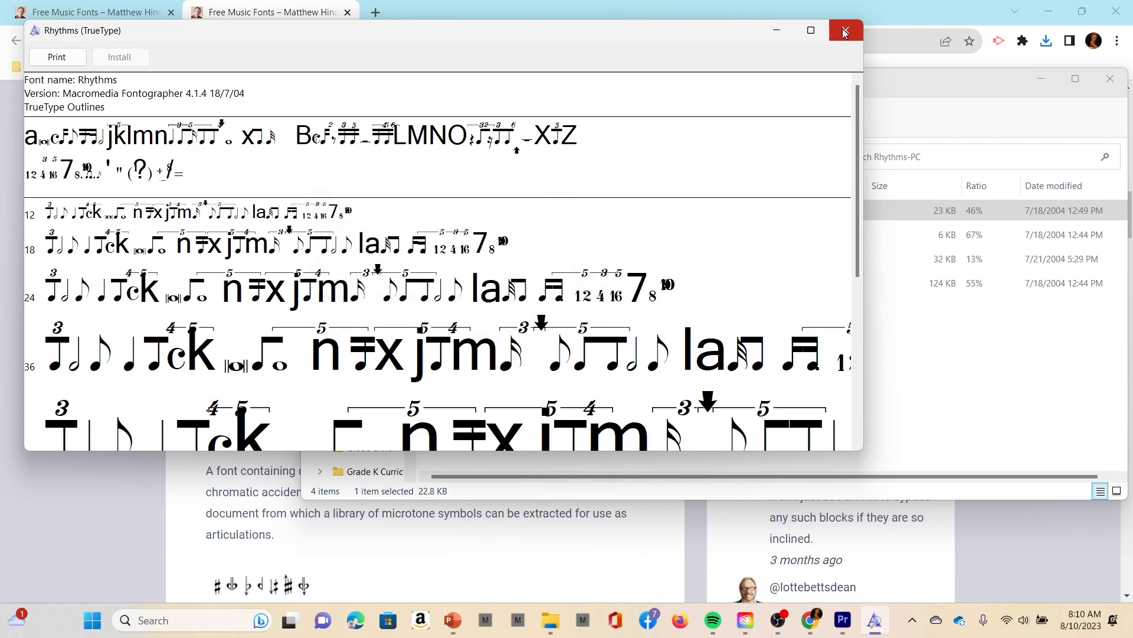
{"action": "left_click", "coordinate": [843, 31]}
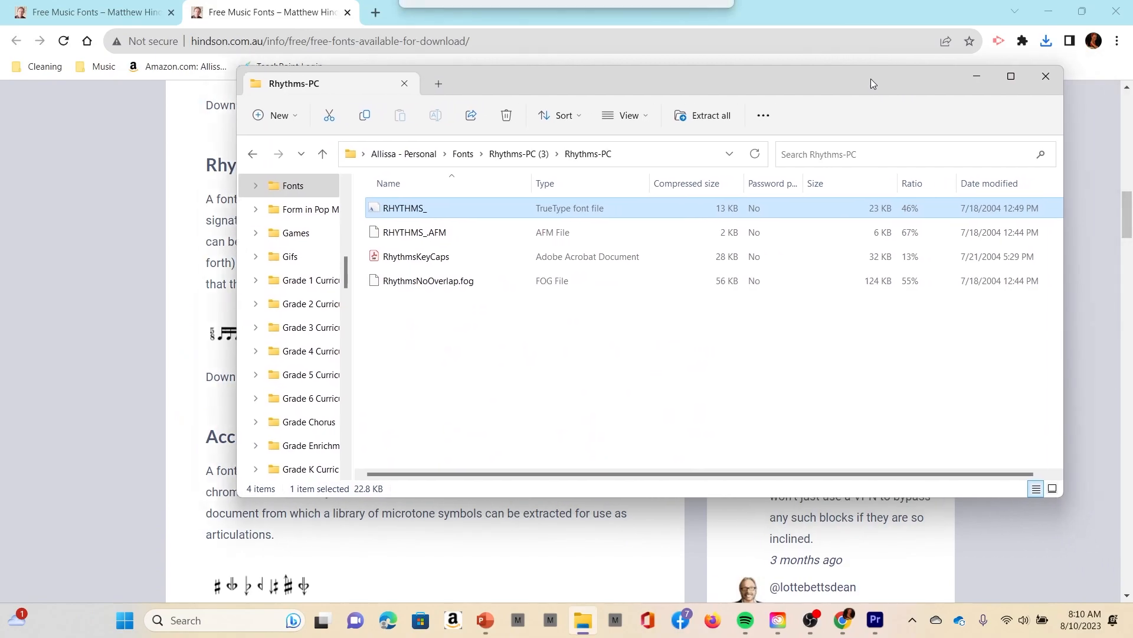
Close the Rhythms-PC window and bring up PowerPoint's Home start screen
{"action": "left_click", "coordinate": [1044, 76]}
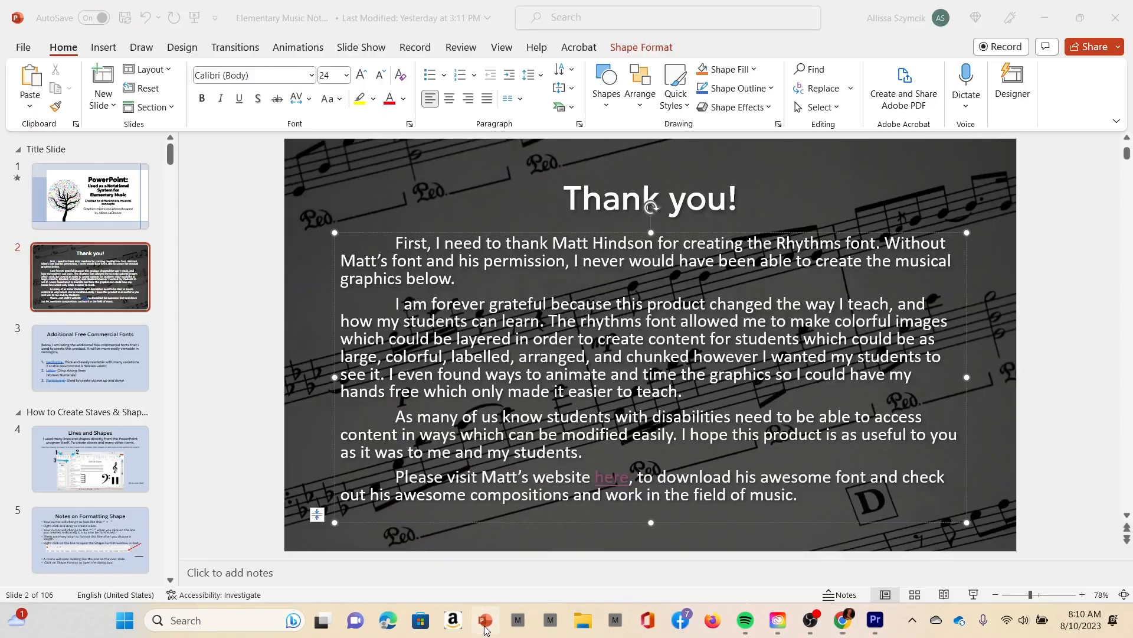
{"action": "left_click", "coordinate": [614, 477]}
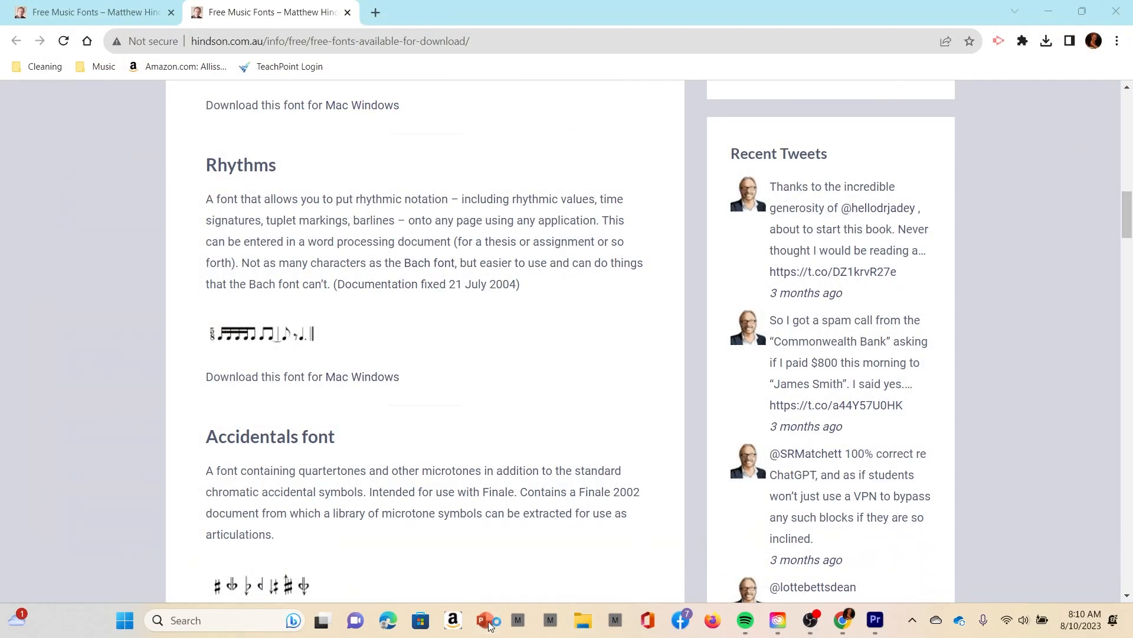
{"action": "left_click", "coordinate": [485, 619]}
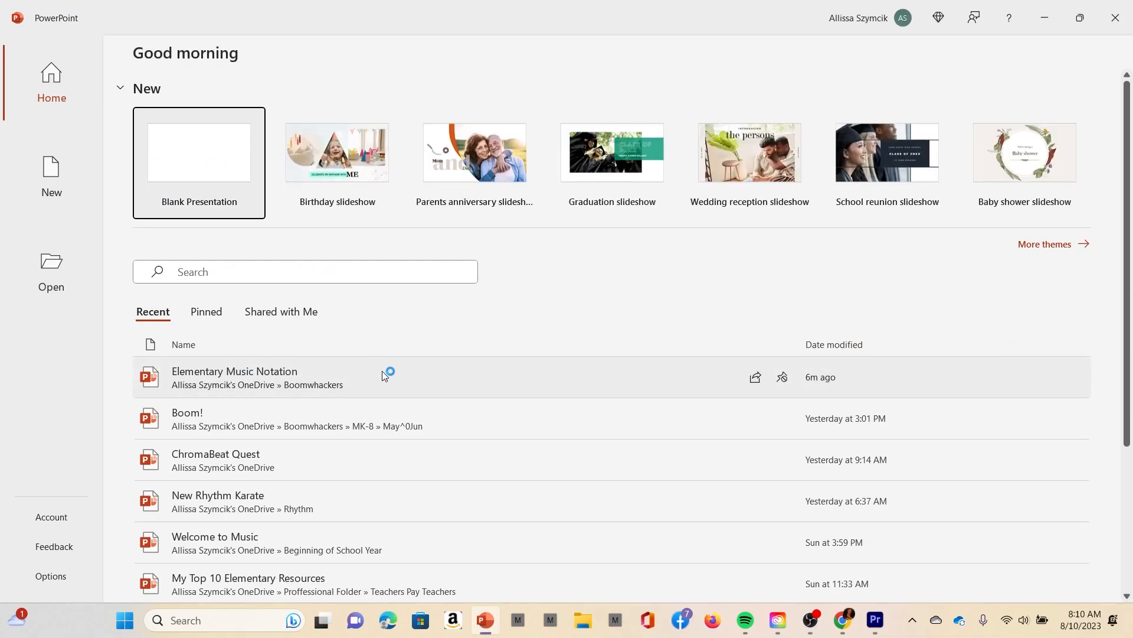
Open Elementary Music Notation, set 'Notational' in Rhythms, and view slide 3
{"action": "left_click", "coordinate": [234, 371]}
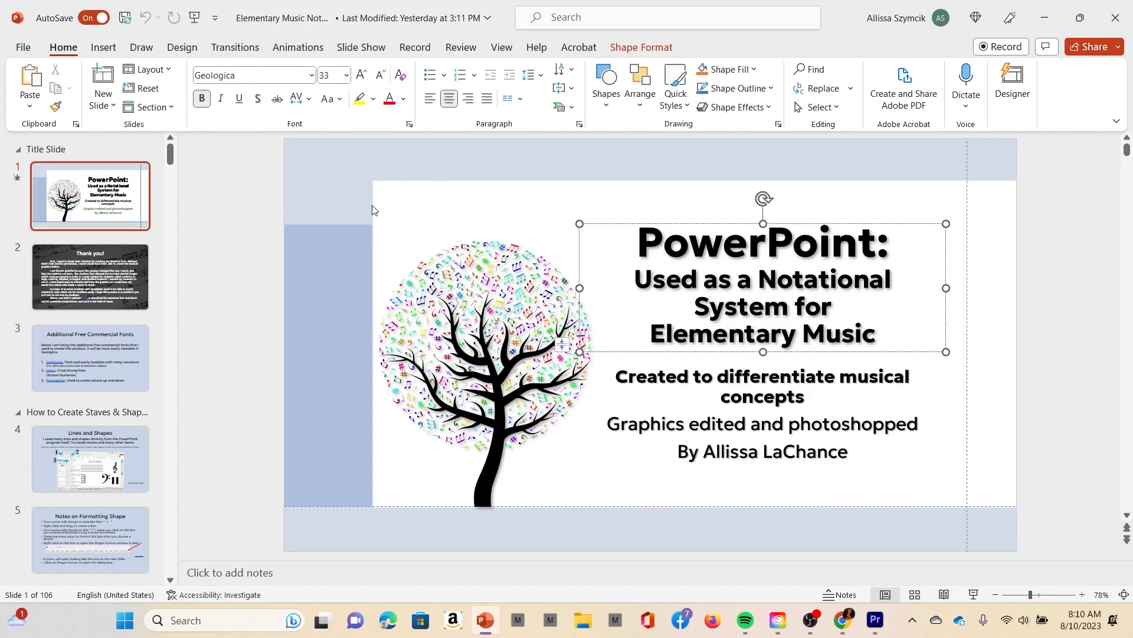
{"action": "left_click", "coordinate": [249, 75]}
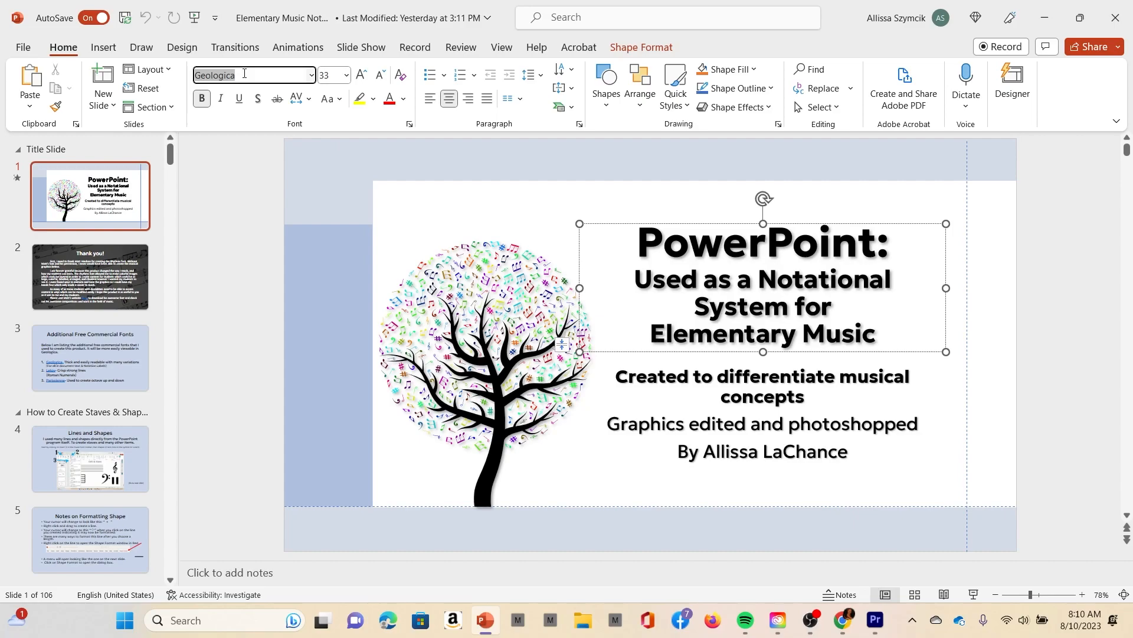
{"action": "type", "text": "Rhythms"}
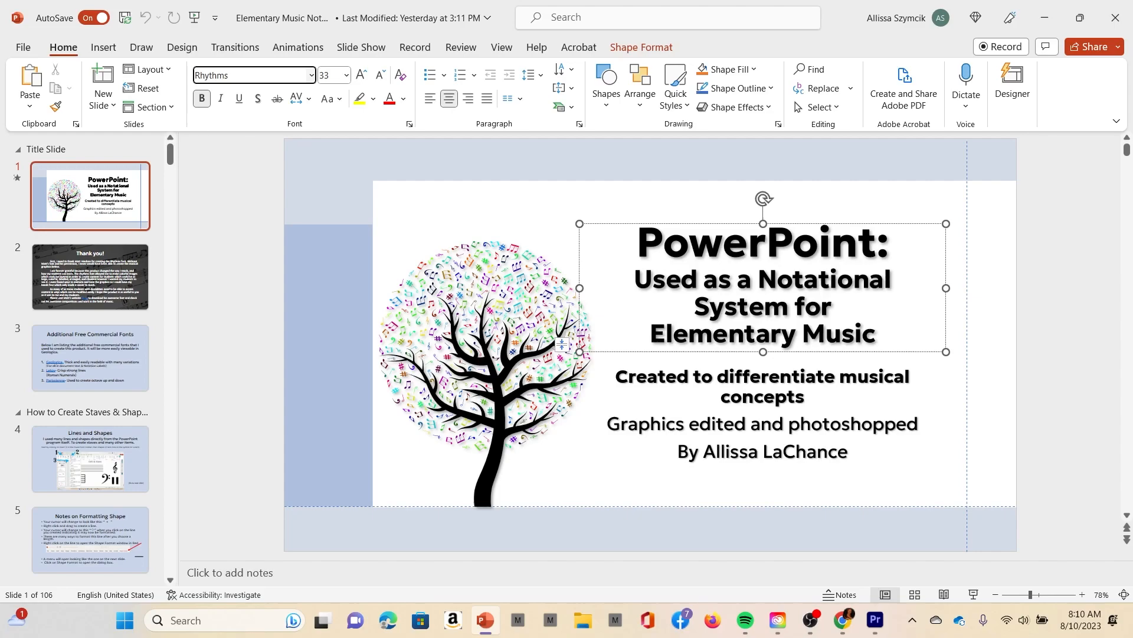
{"action": "left_click", "coordinate": [88, 357]}
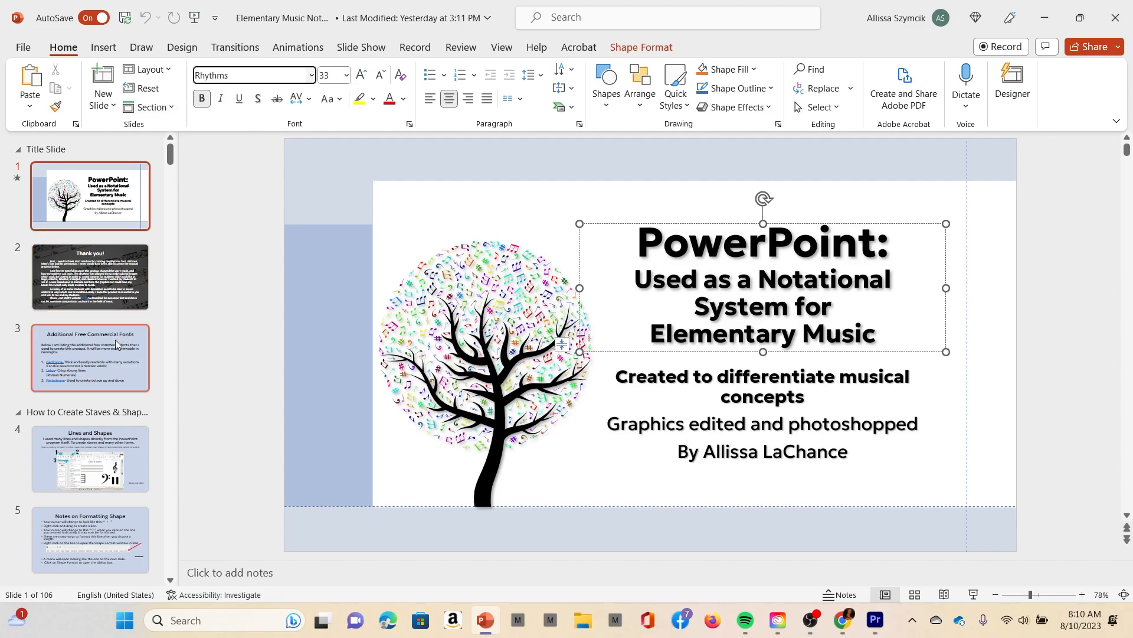
{"action": "left_click", "coordinate": [90, 358]}
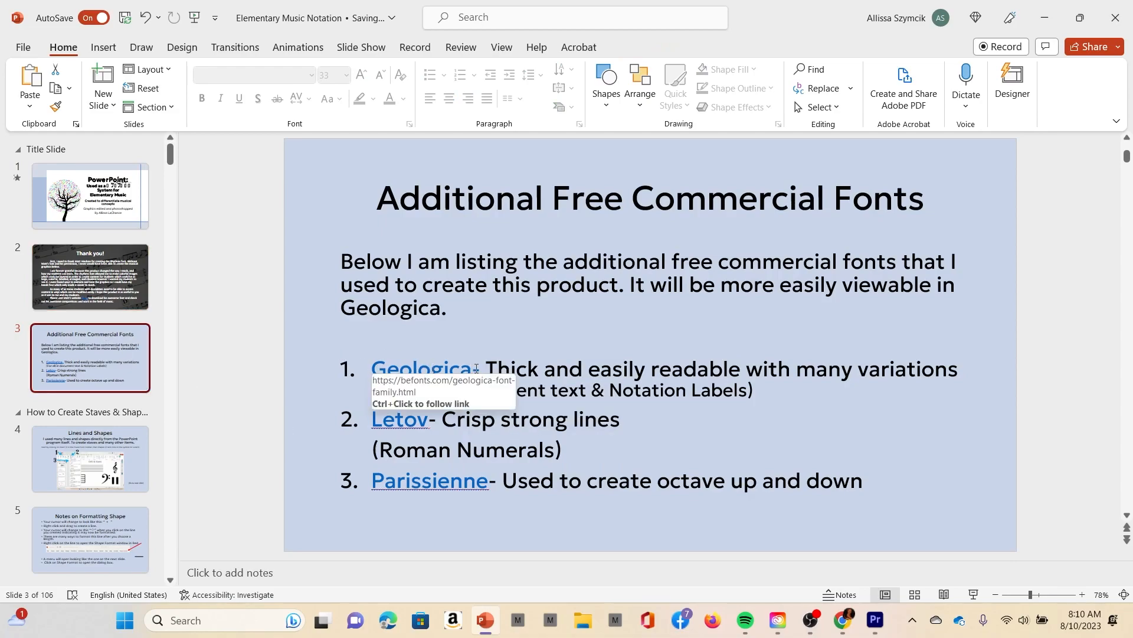
{"action": "mouse_move", "coordinate": [529, 212]}
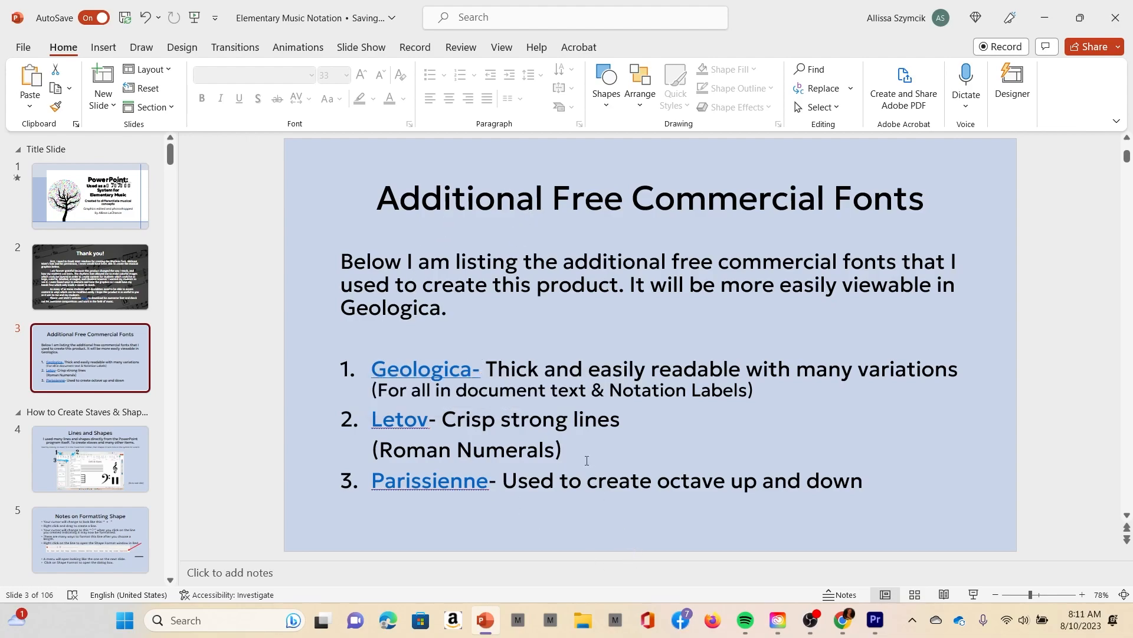
Retype 'Notational' on the title slide in Geologica, then return to slide 3
{"action": "left_click", "coordinate": [90, 195]}
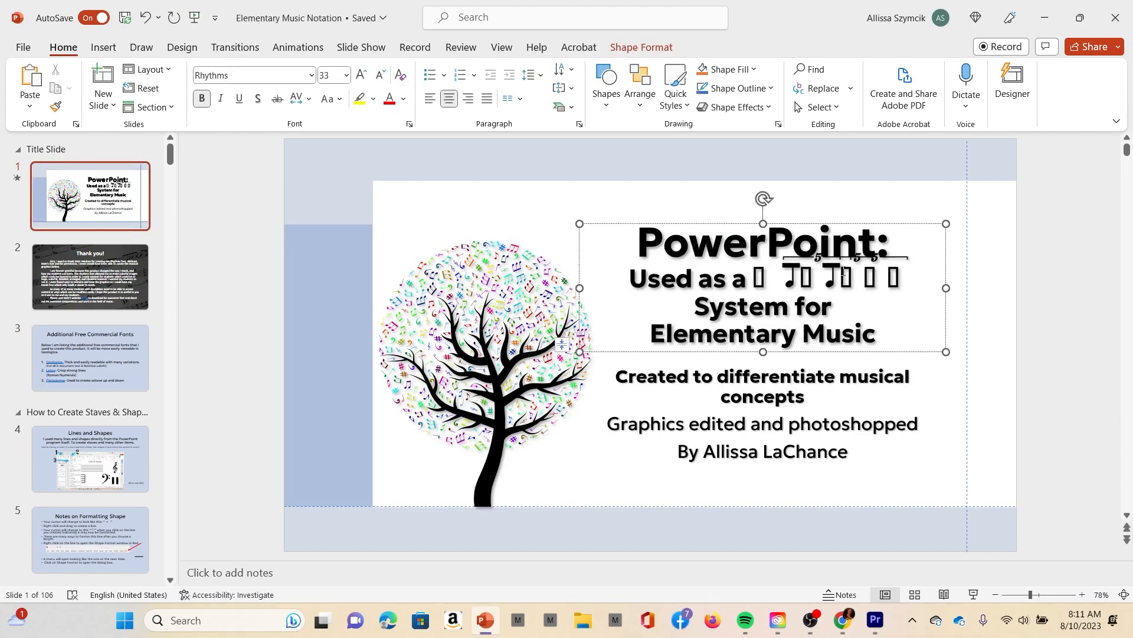
{"action": "type", "text": "Notational"}
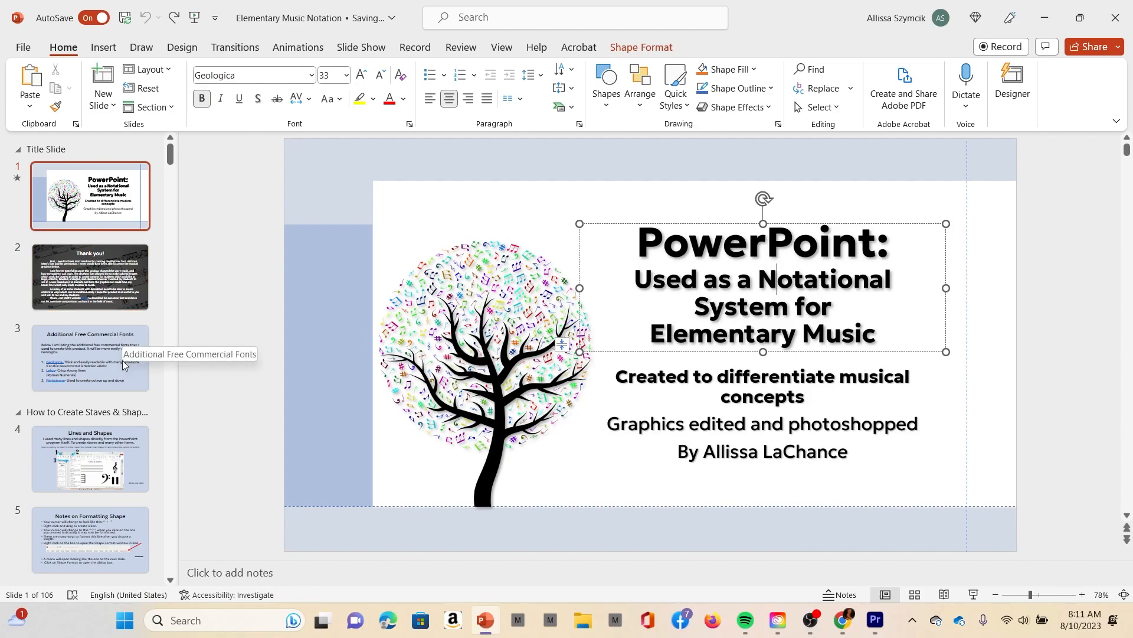
{"action": "left_click", "coordinate": [90, 359]}
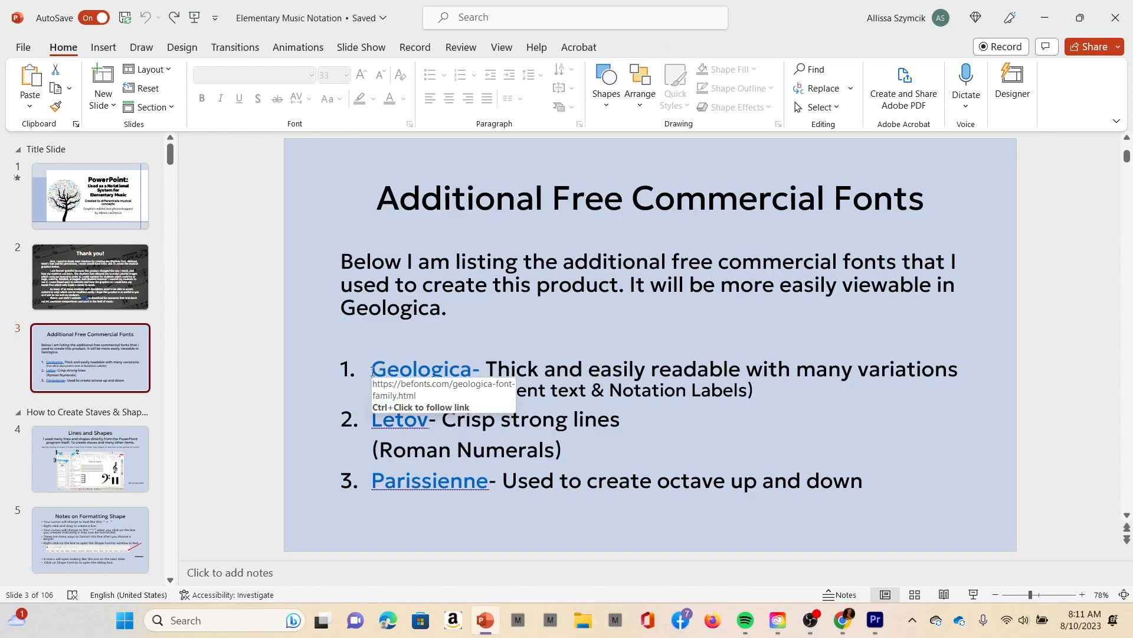
Select the Geologica and Letov links, check slide 5, then follow the Geologica link
{"action": "double_click", "coordinate": [424, 369]}
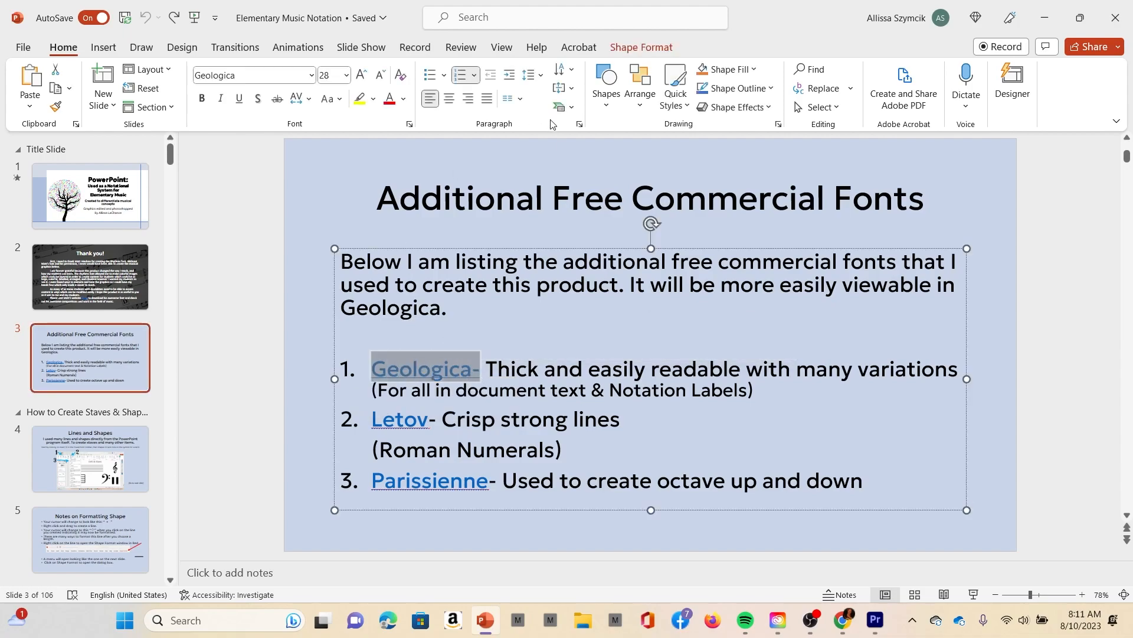
{"action": "mouse_move", "coordinate": [399, 418]}
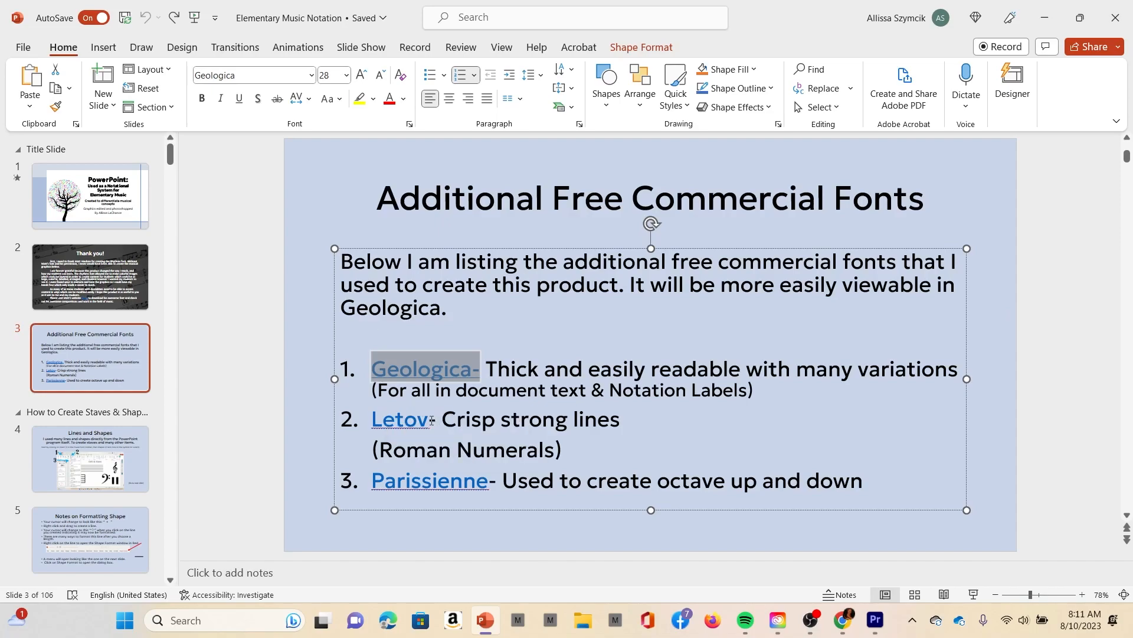
{"action": "double_click", "coordinate": [400, 419]}
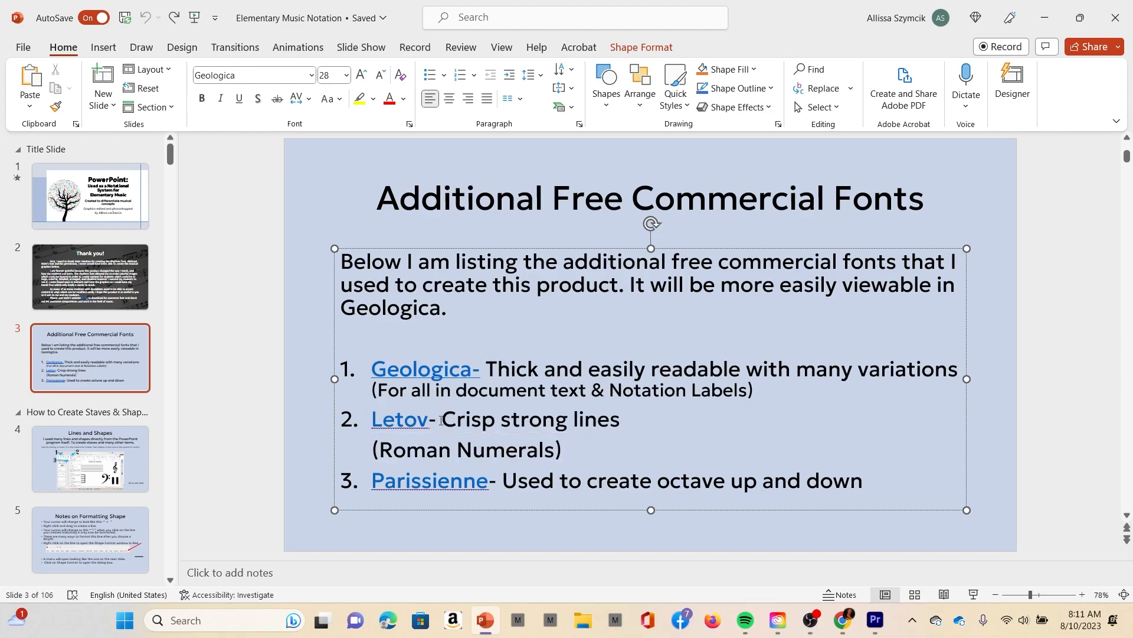
{"action": "left_click", "coordinate": [564, 450]}
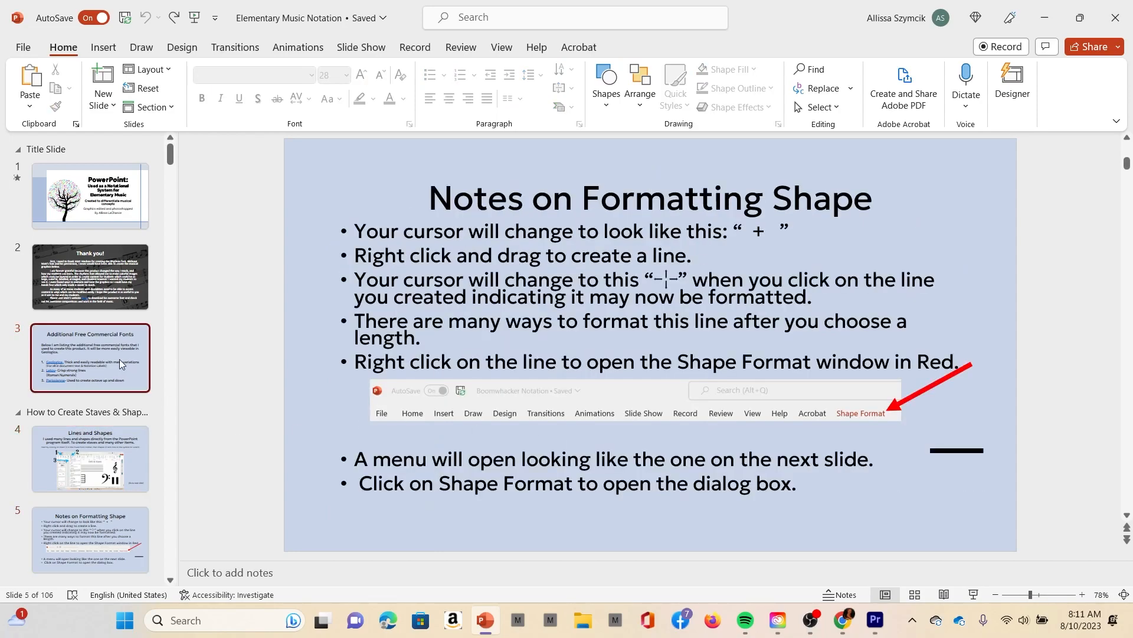
{"action": "left_click", "coordinate": [89, 357]}
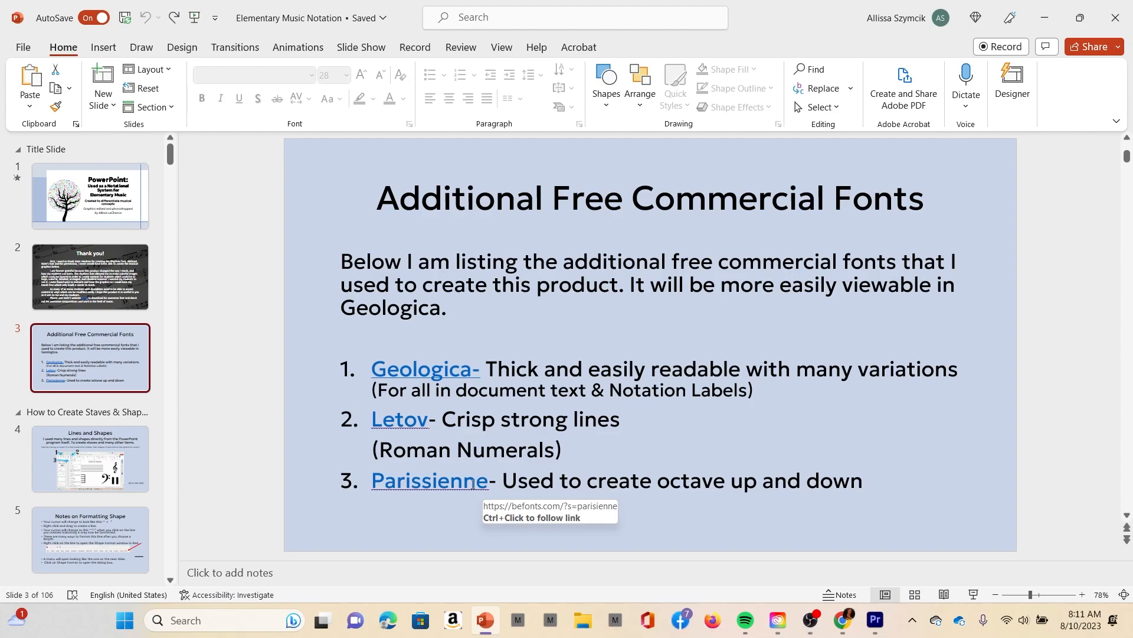
{"action": "mouse_move", "coordinate": [750, 488]}
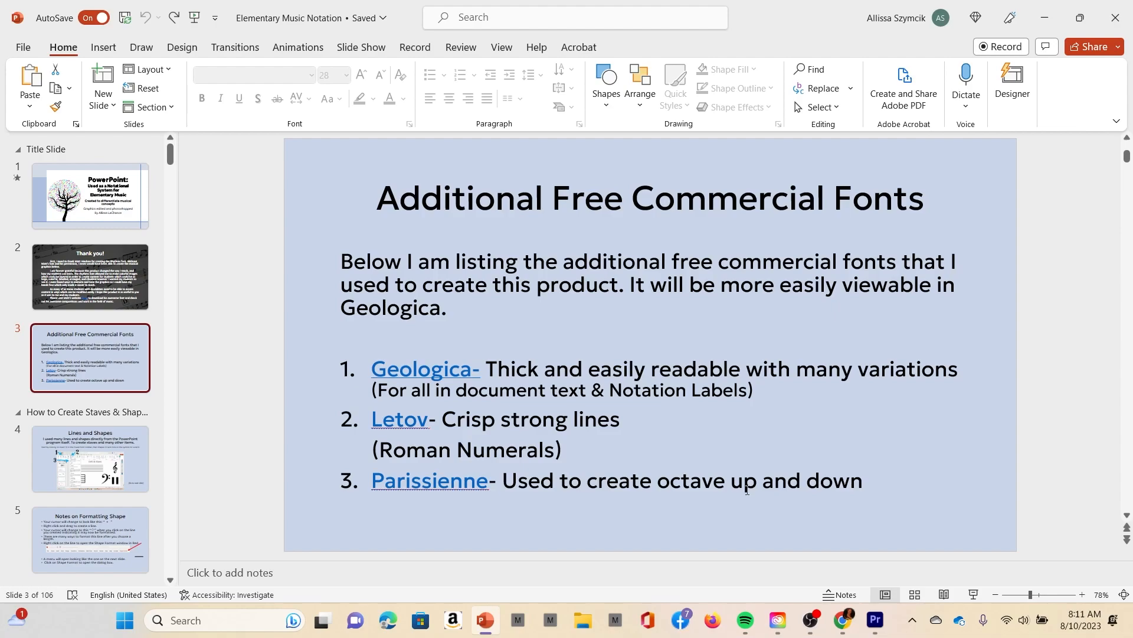
{"action": "mouse_move", "coordinate": [400, 421]}
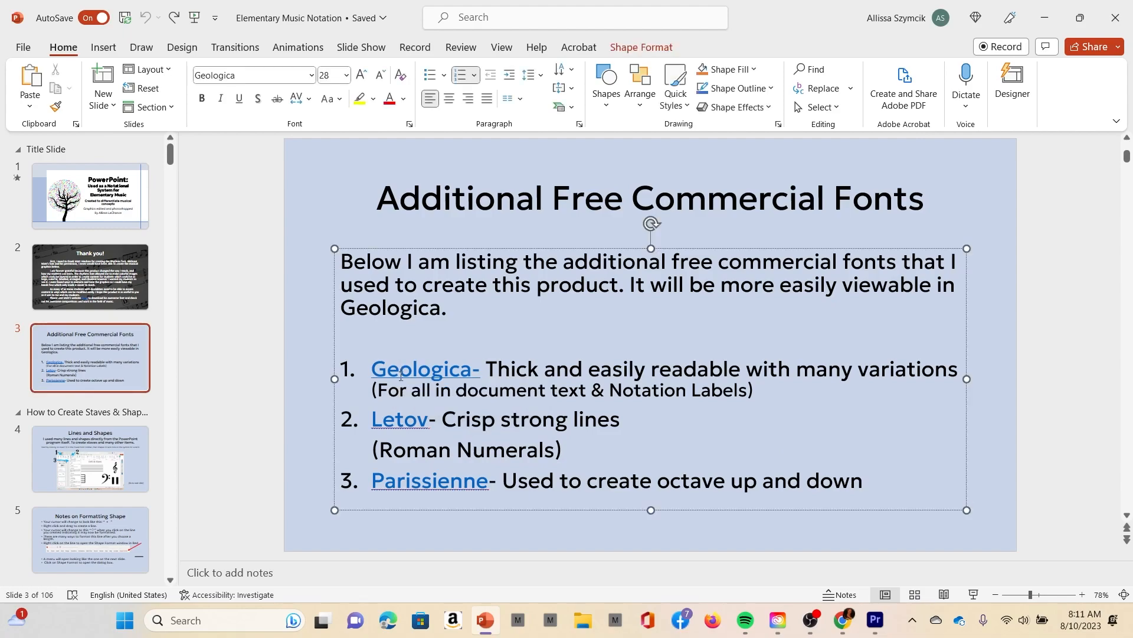
{"action": "left_click", "coordinate": [424, 369]}
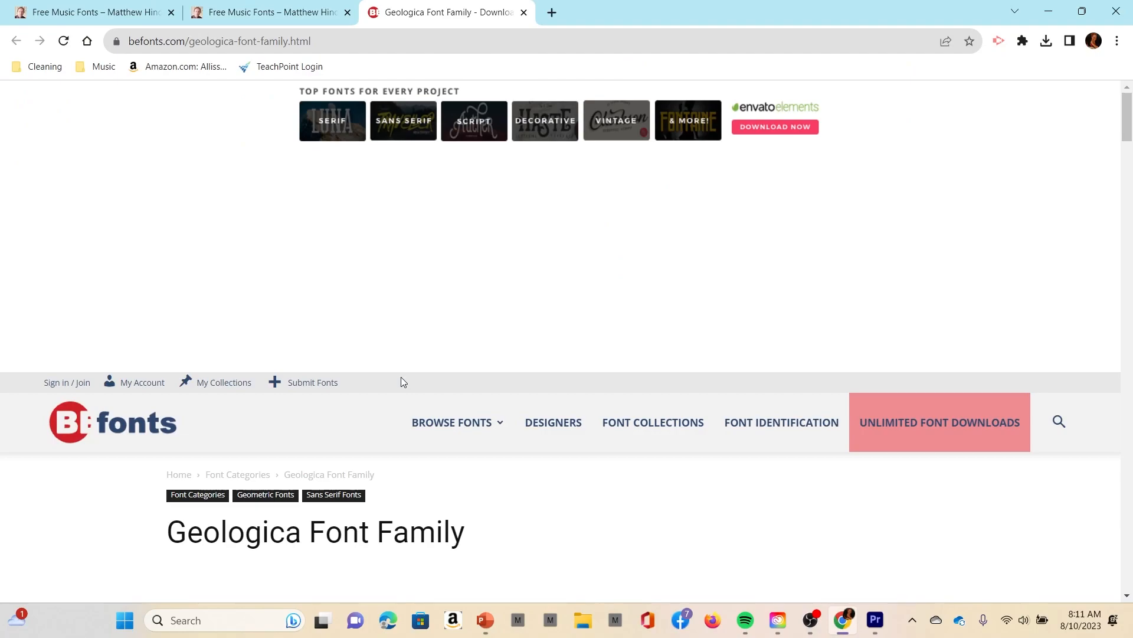
{"action": "mouse_move", "coordinate": [544, 254]}
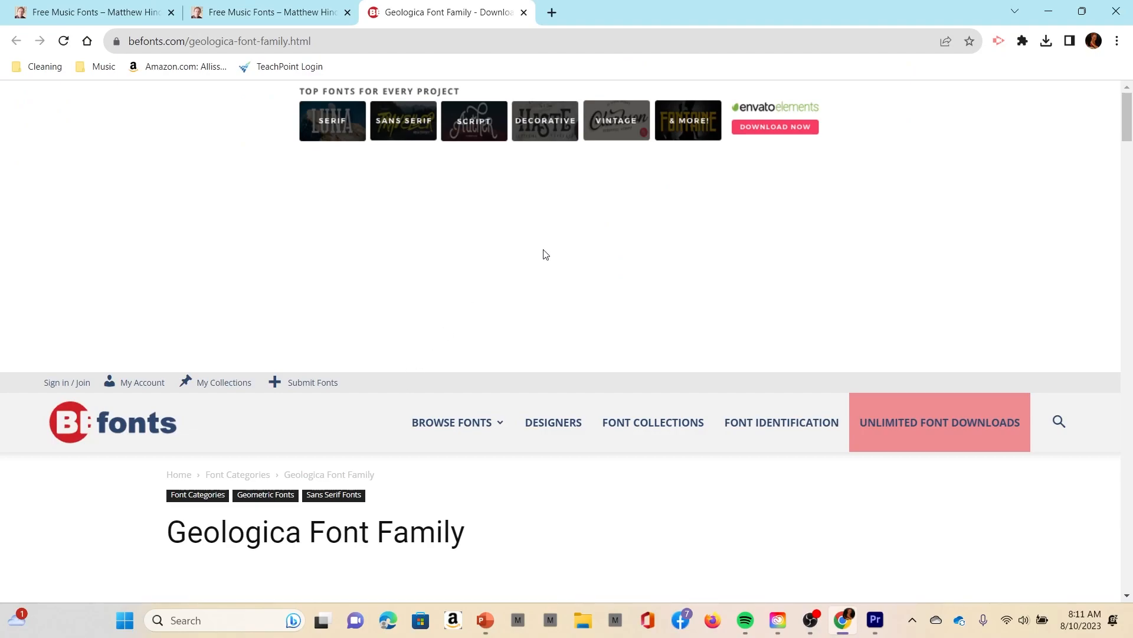
Scroll the BeFonts Geologica page, checking date, designer and Free for Commercial Use license
{"action": "scroll", "scroll_direction": "down", "scroll_amount": 3}
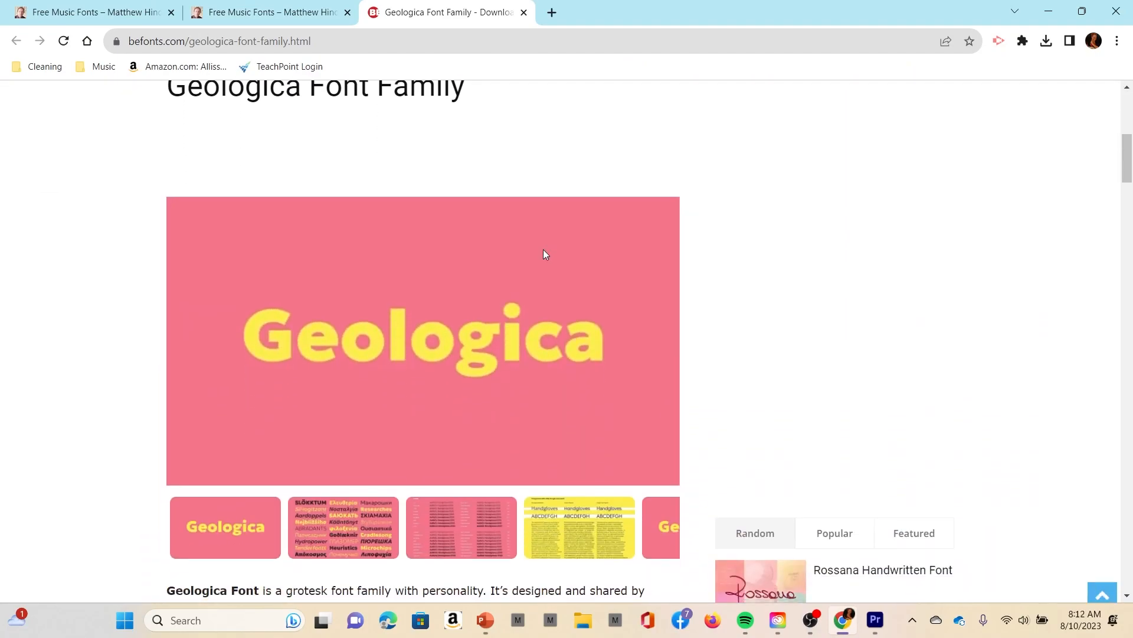
{"action": "scroll", "scroll_direction": "down", "scroll_amount": 3}
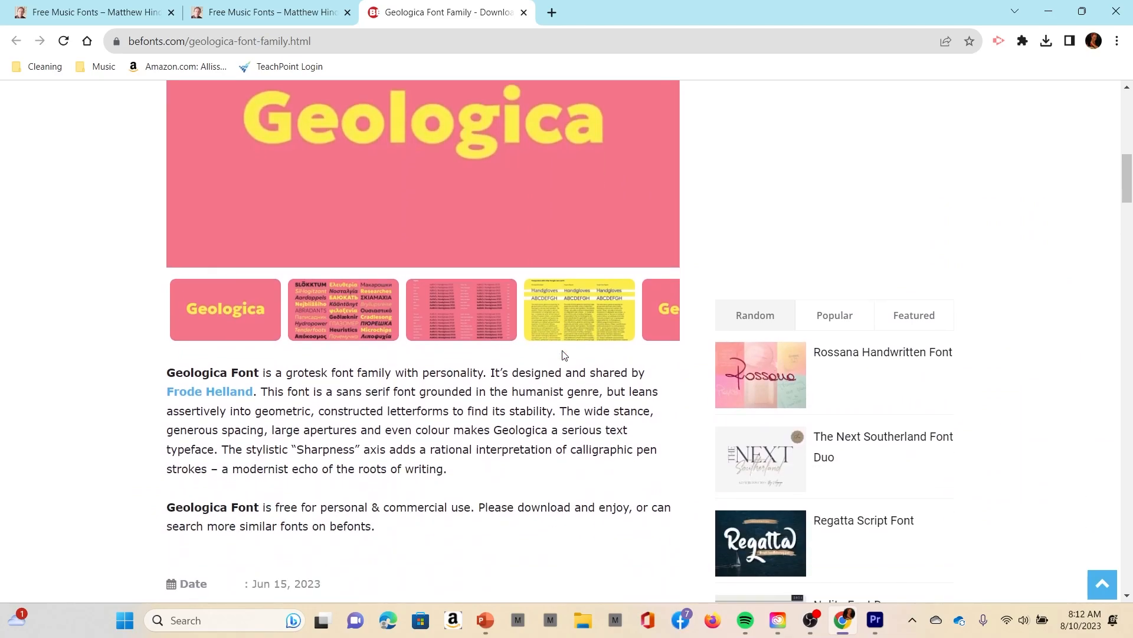
{"action": "scroll", "scroll_direction": "down", "scroll_amount": 3}
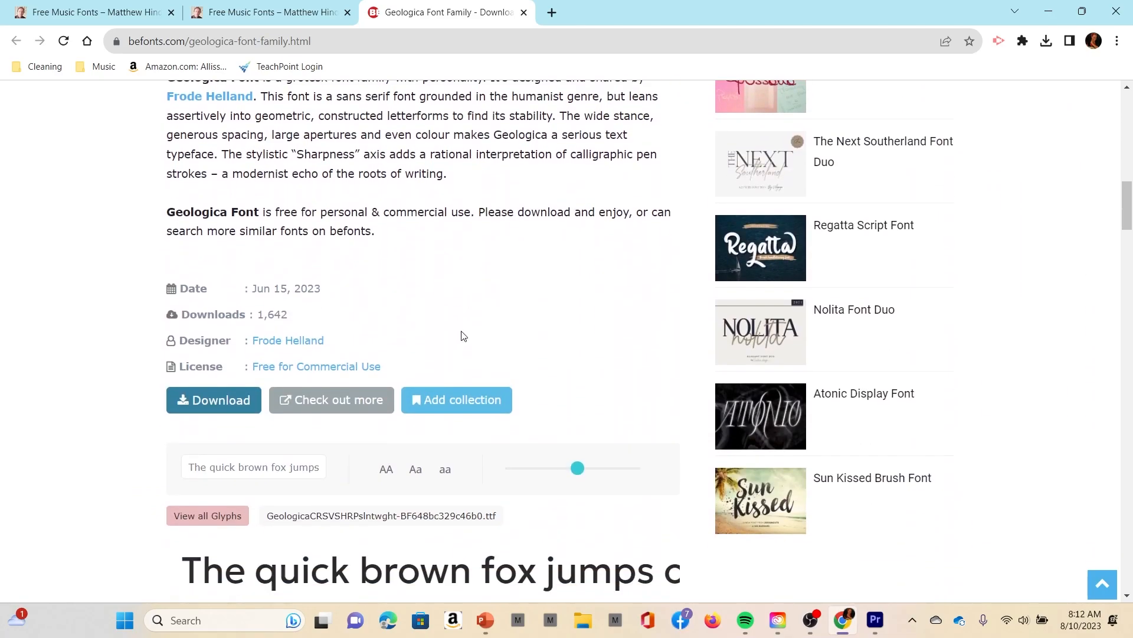
{"action": "mouse_move", "coordinate": [173, 236]}
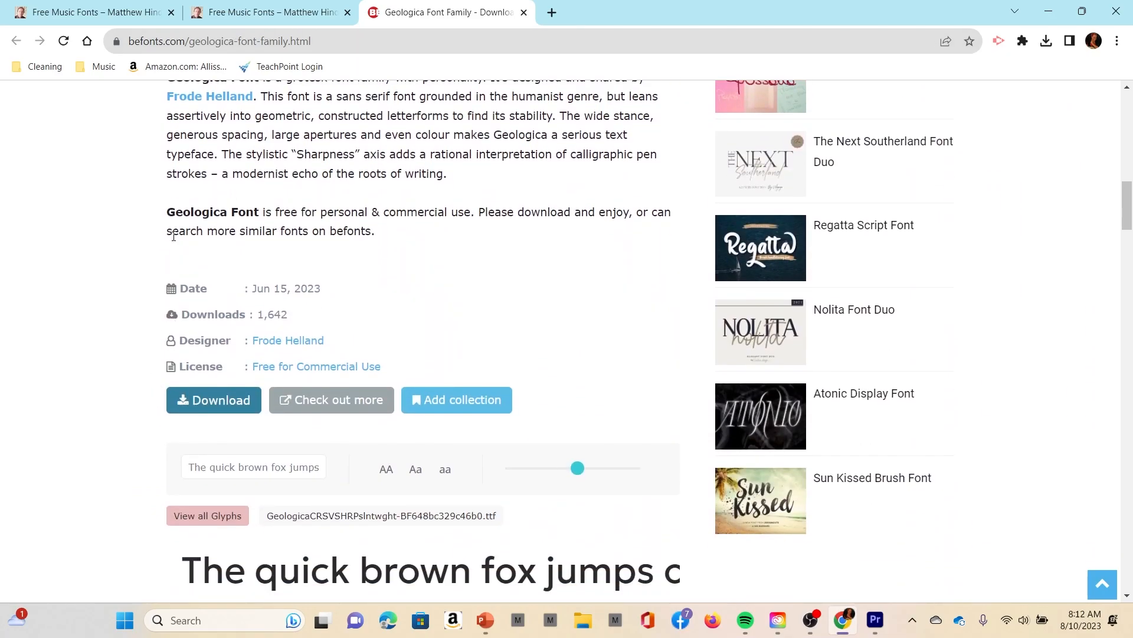
{"action": "mouse_move", "coordinate": [213, 400]}
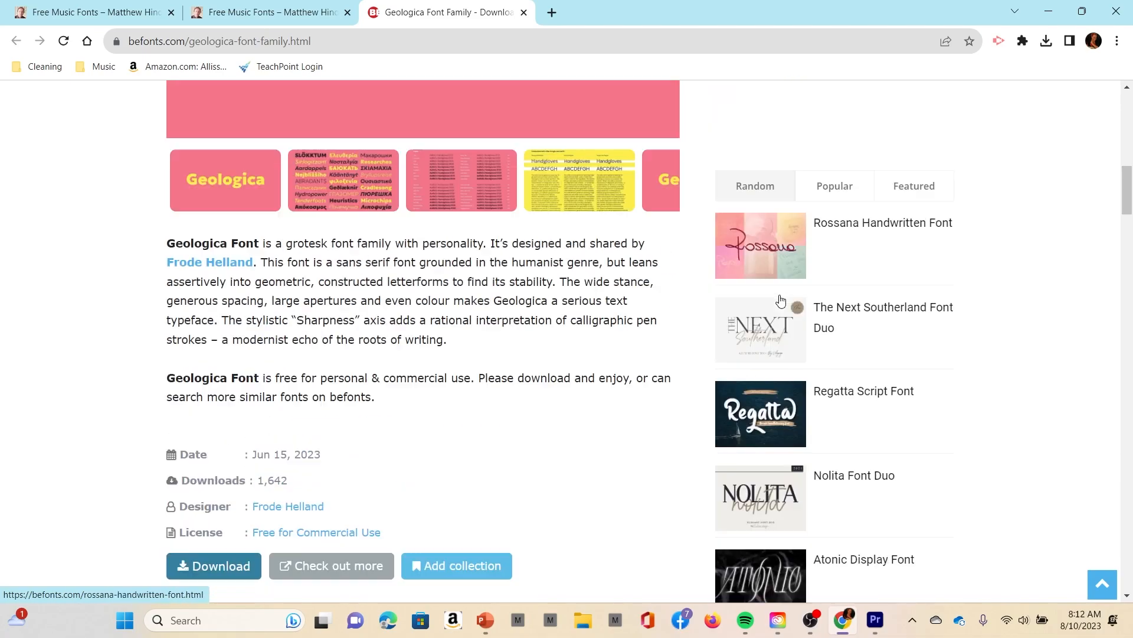
{"action": "scroll", "scroll_direction": "down", "scroll_amount": 3}
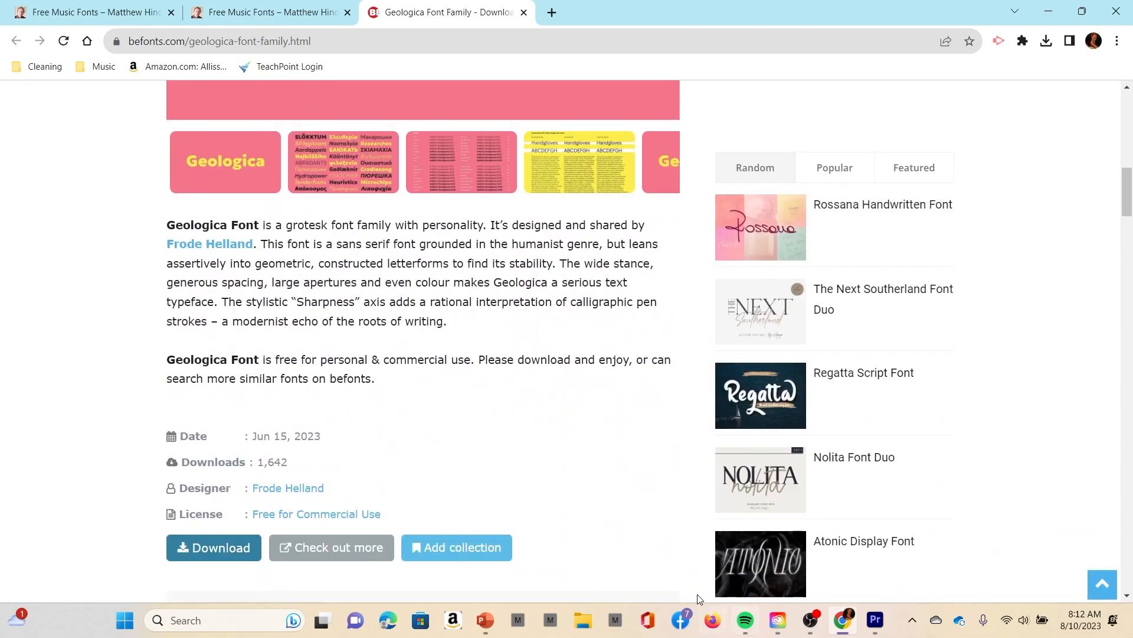
{"action": "mouse_move", "coordinate": [315, 348]}
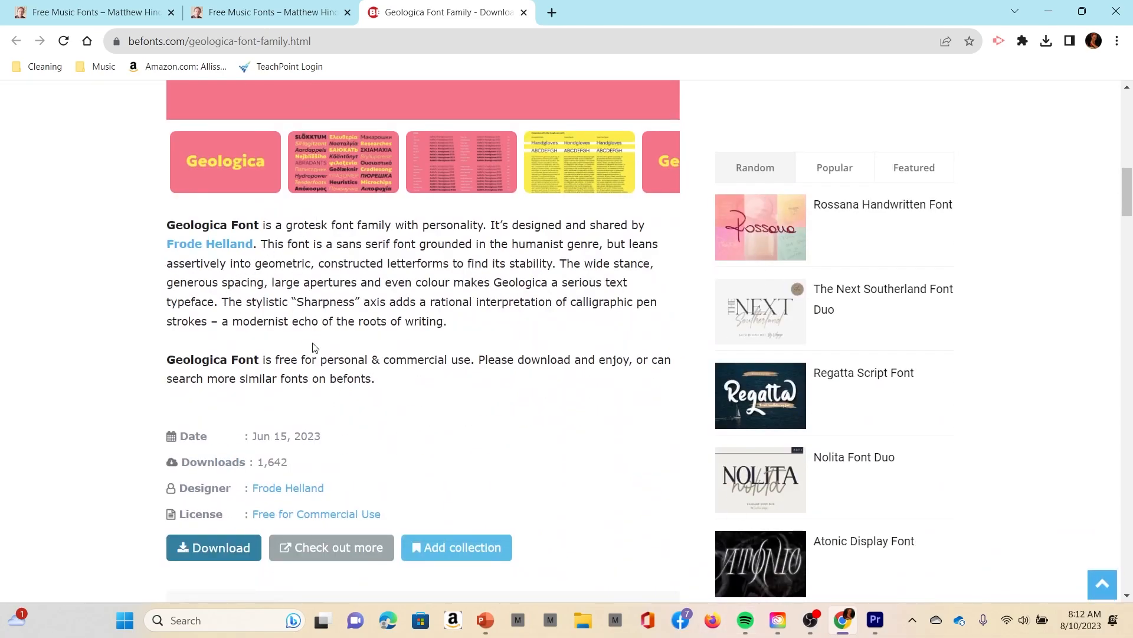
{"action": "scroll", "scroll_direction": "up", "scroll_amount": 3}
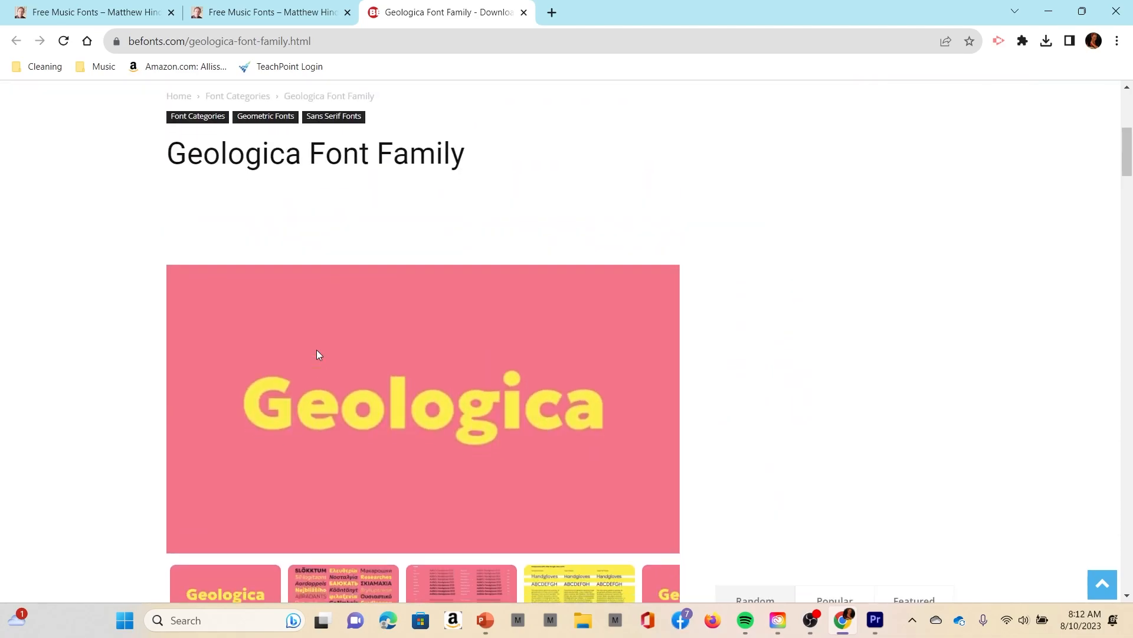
{"action": "scroll", "scroll_direction": "down", "scroll_amount": 3}
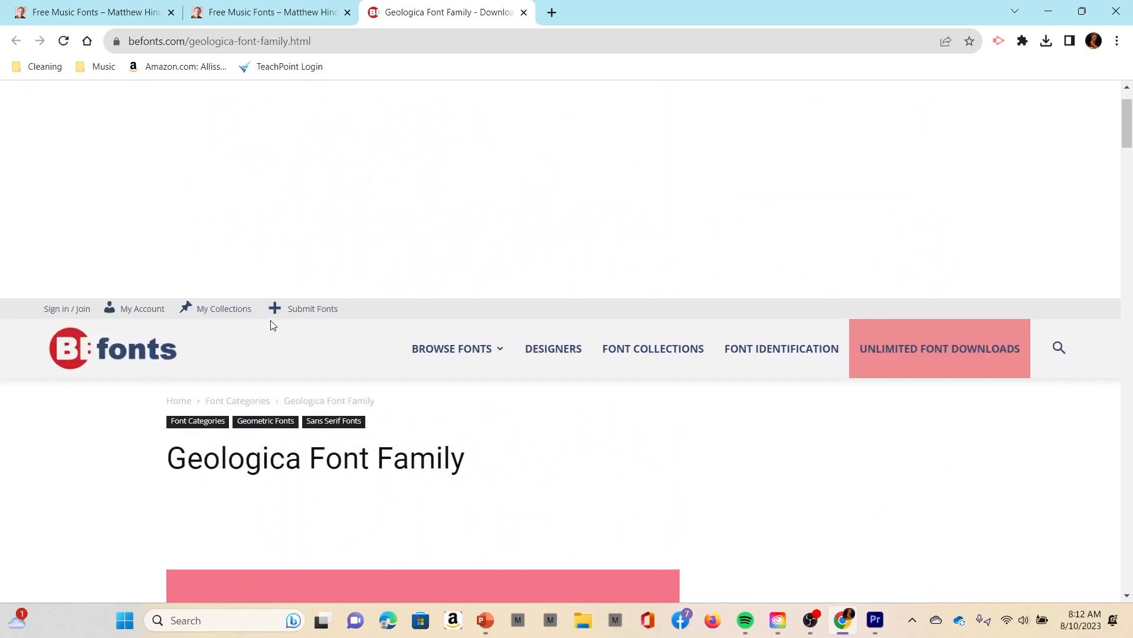
{"action": "scroll", "scroll_direction": "down", "scroll_amount": 3}
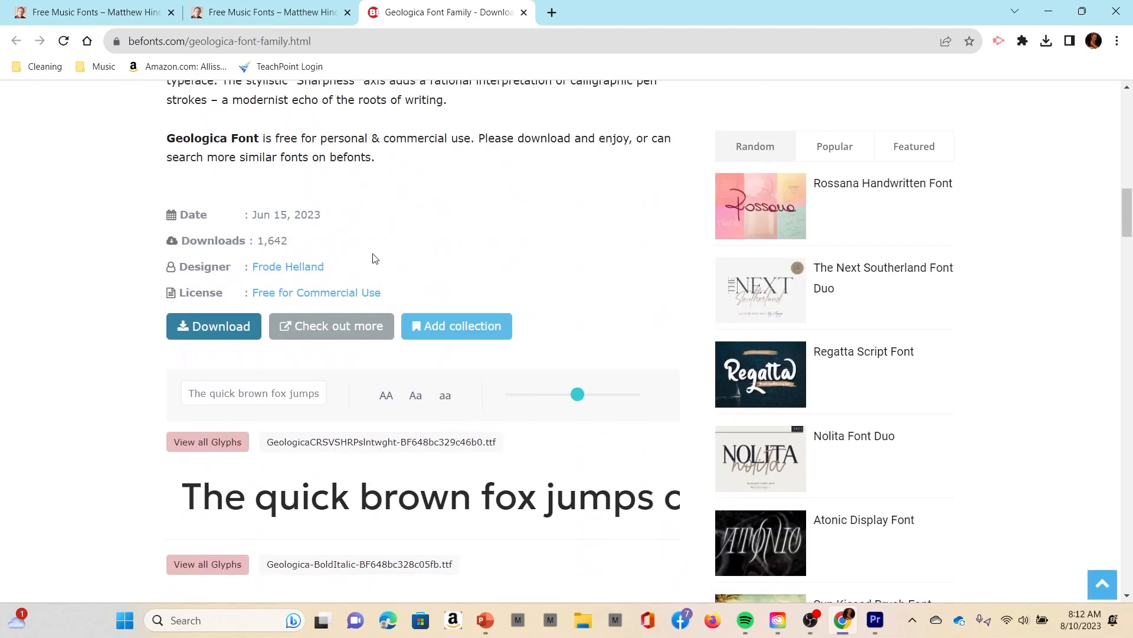
{"action": "left_click_drag", "start_coordinate": [180, 293], "coordinate": [381, 292]}
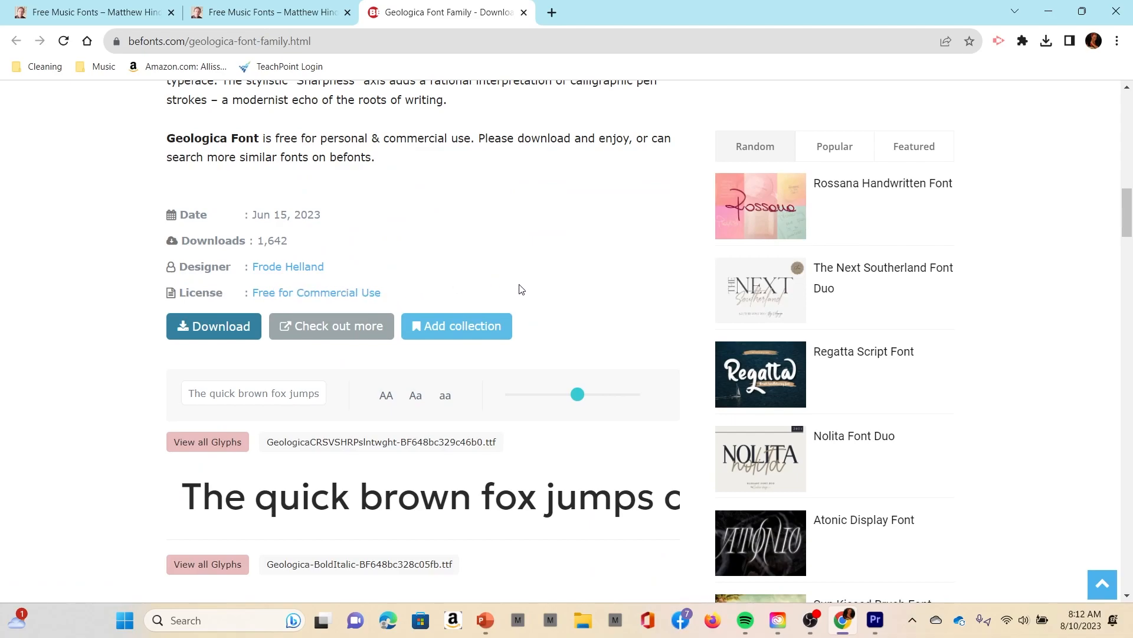
{"action": "scroll", "scroll_direction": "up", "scroll_amount": 3}
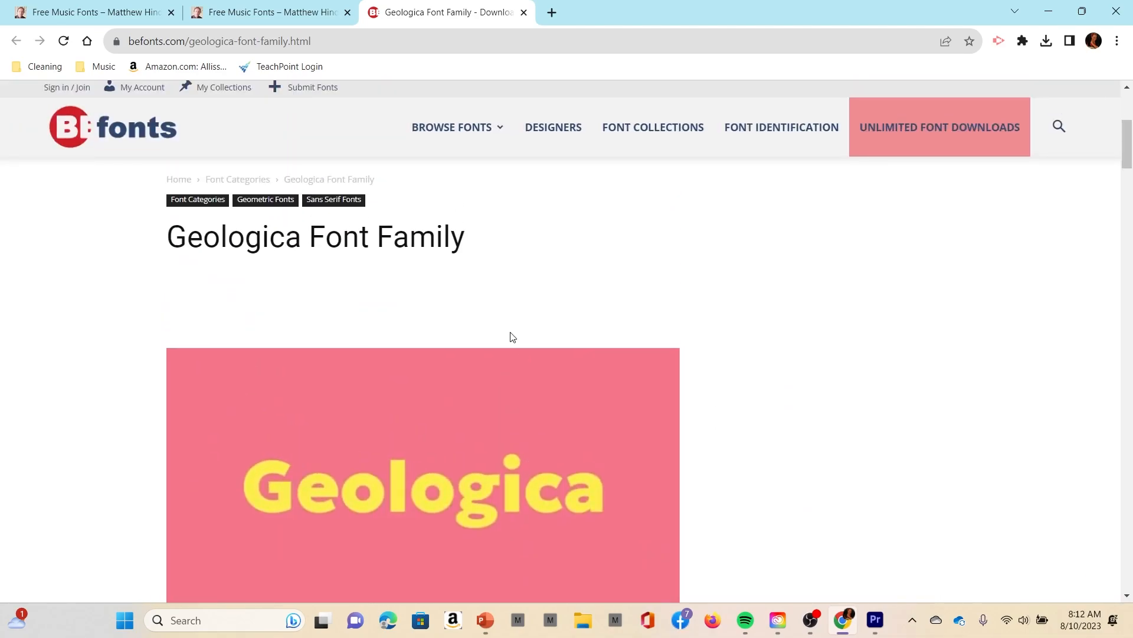
{"action": "mouse_move", "coordinate": [454, 219]}
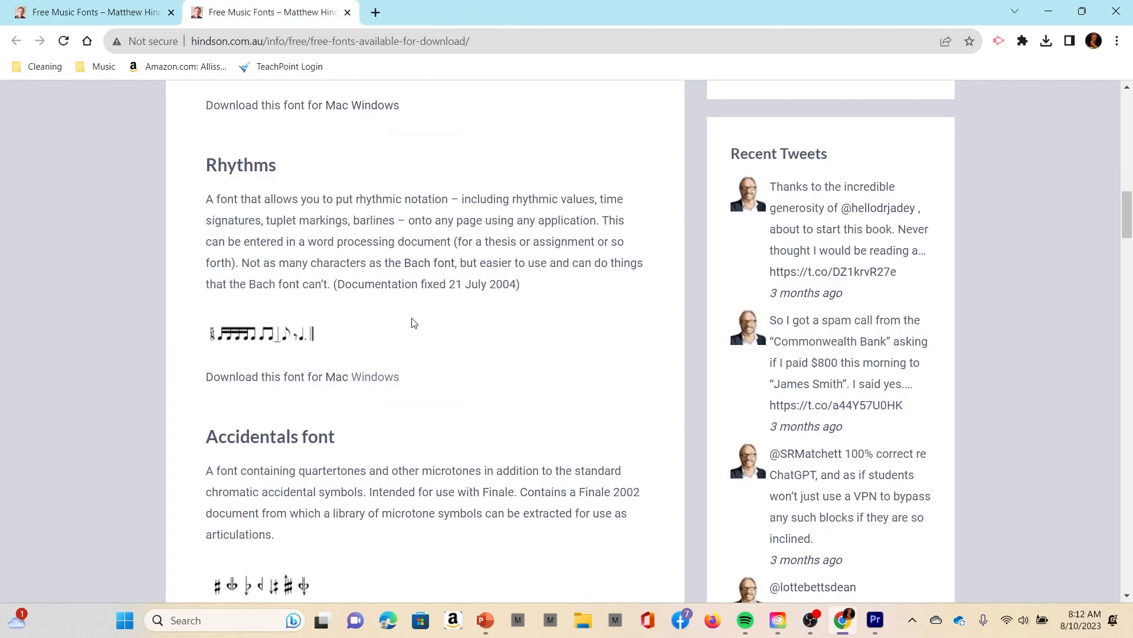
Scroll the Hindson free fonts list past Rhythms and Accidentals down to Scale Degrees
{"action": "scroll", "scroll_direction": "down", "scroll_amount": 3}
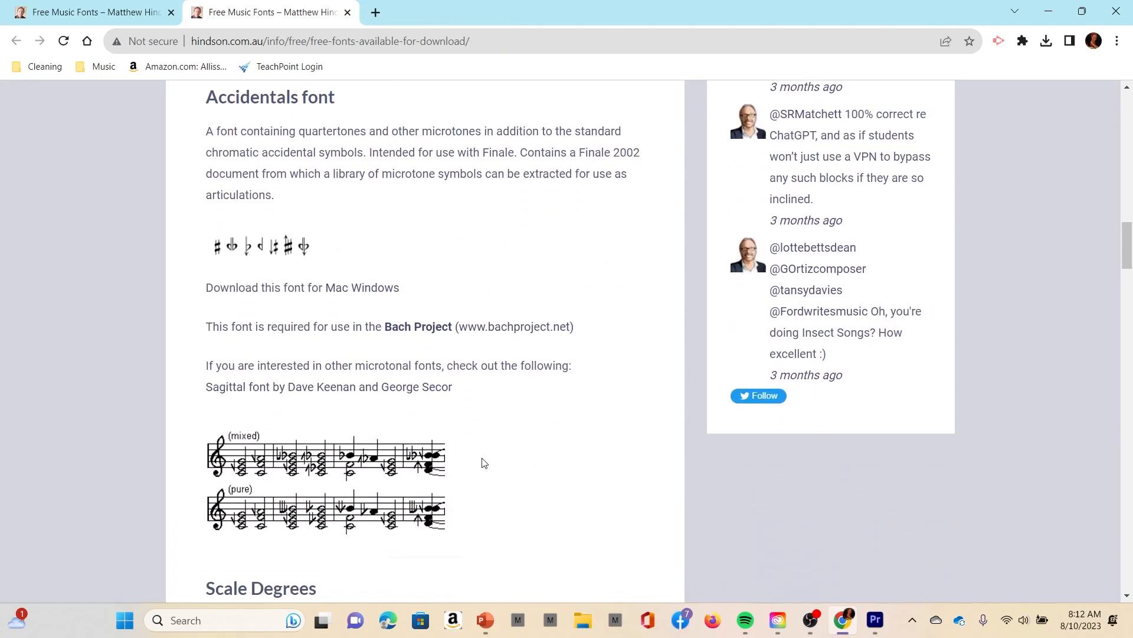
{"action": "scroll", "scroll_direction": "down", "scroll_amount": 3}
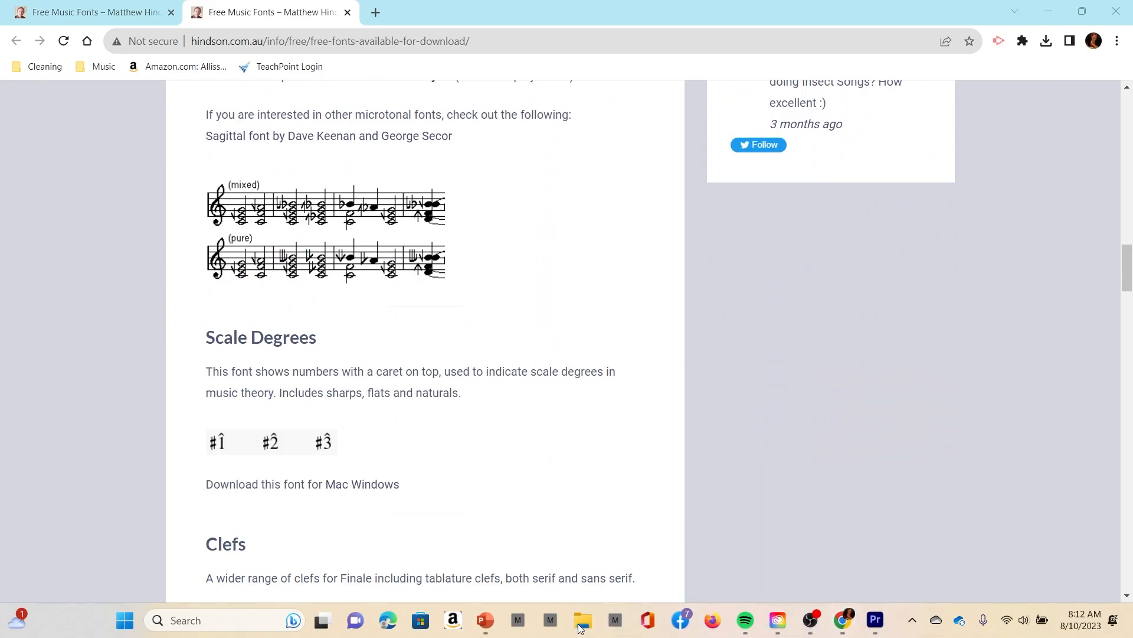
Bring up the saved Fonts folder, check the amadeus folder, and return to Fonts
{"action": "left_click", "coordinate": [582, 624]}
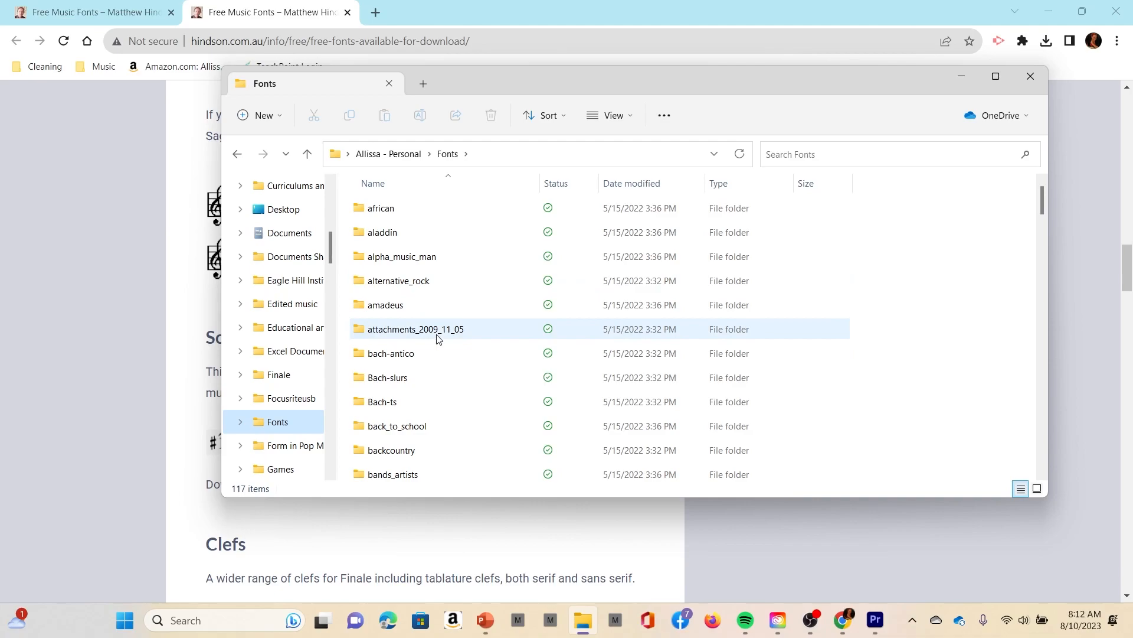
{"action": "double_click", "coordinate": [384, 305]}
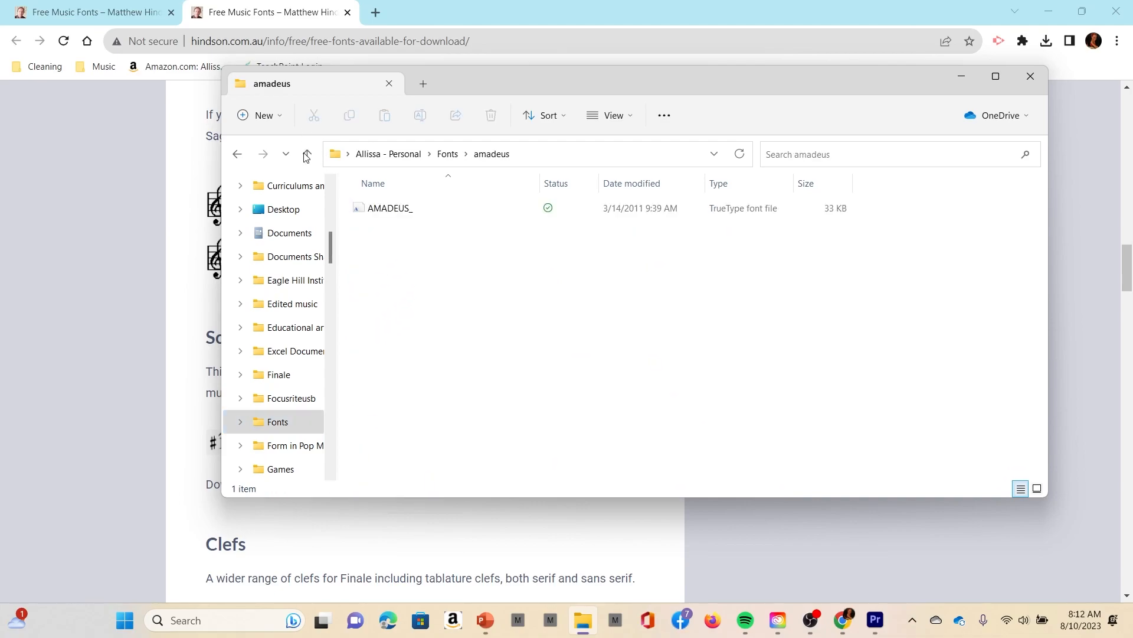
{"action": "left_click", "coordinate": [306, 154]}
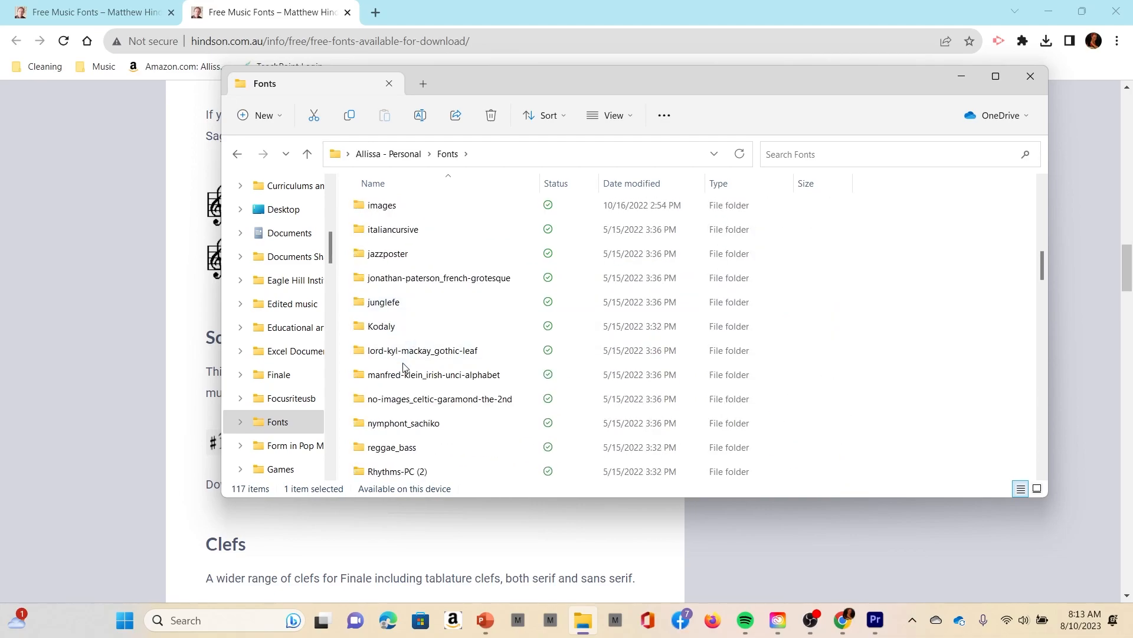
{"action": "scroll", "scroll_direction": "down", "scroll_amount": 3}
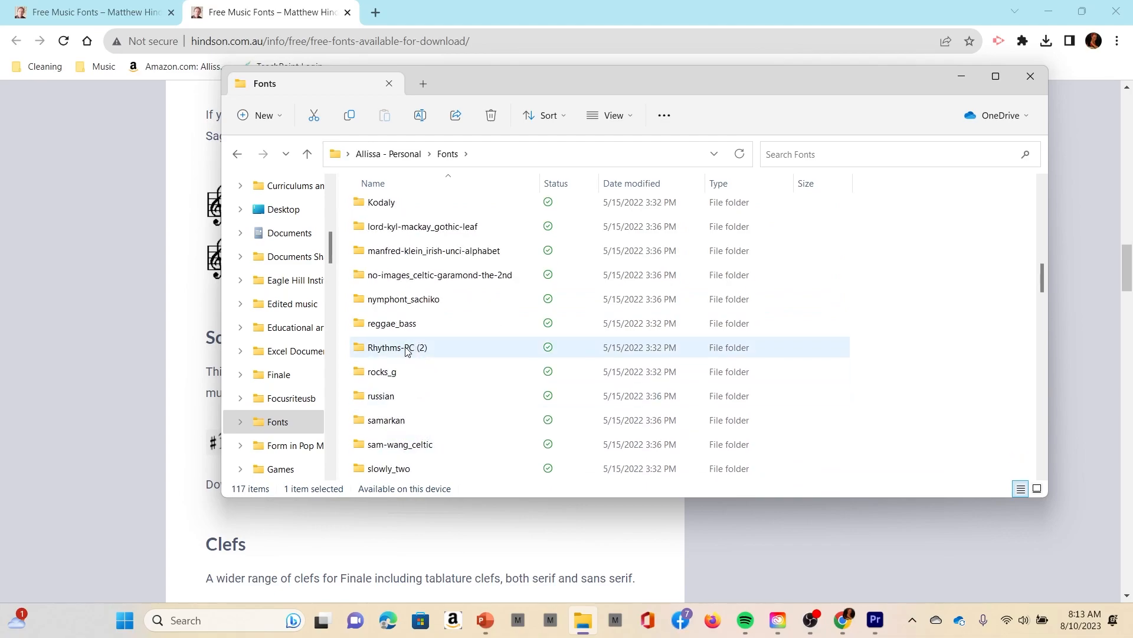
Open RhythmsKeyCaps from Fonts > Rhythms-PC (2) > Rhythms-PC
{"action": "double_click", "coordinate": [397, 348]}
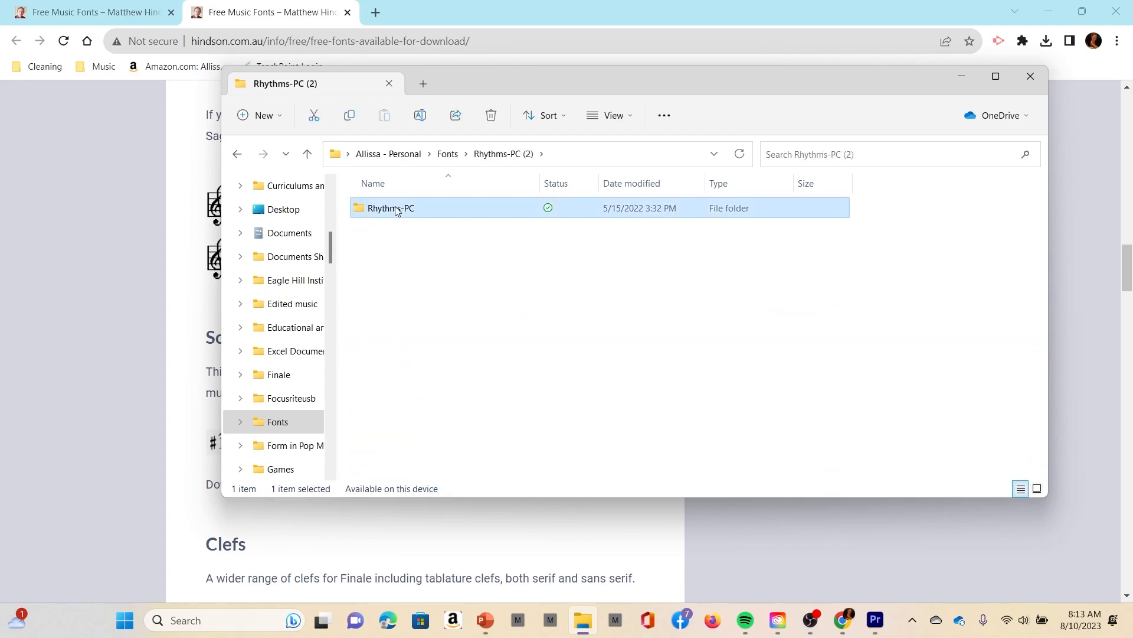
{"action": "double_click", "coordinate": [390, 208]}
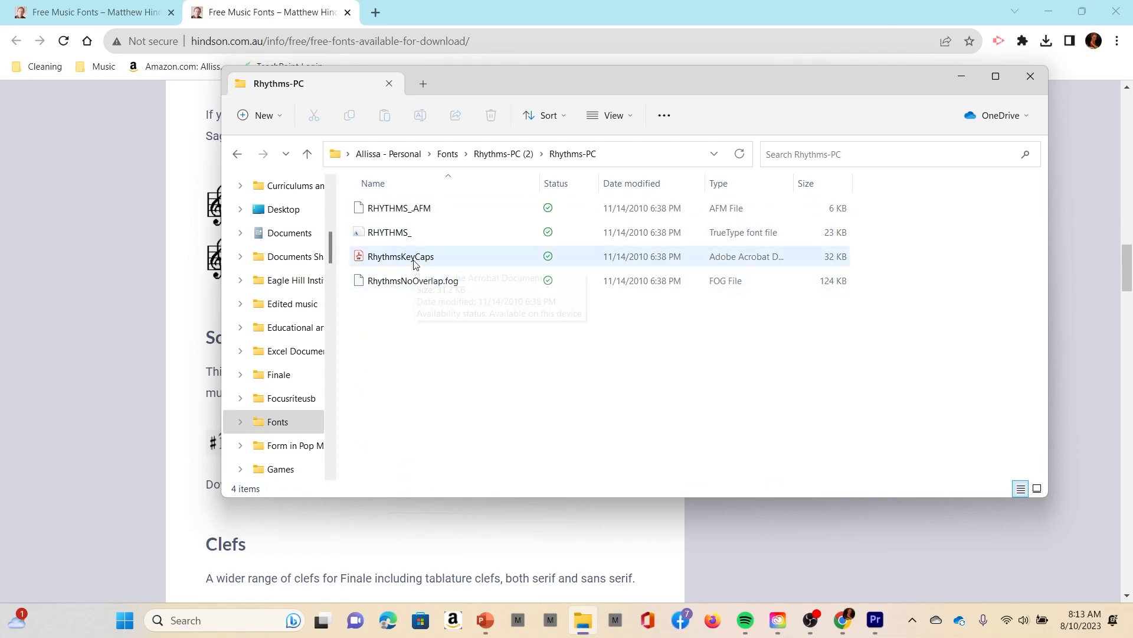
{"action": "double_click", "coordinate": [401, 256]}
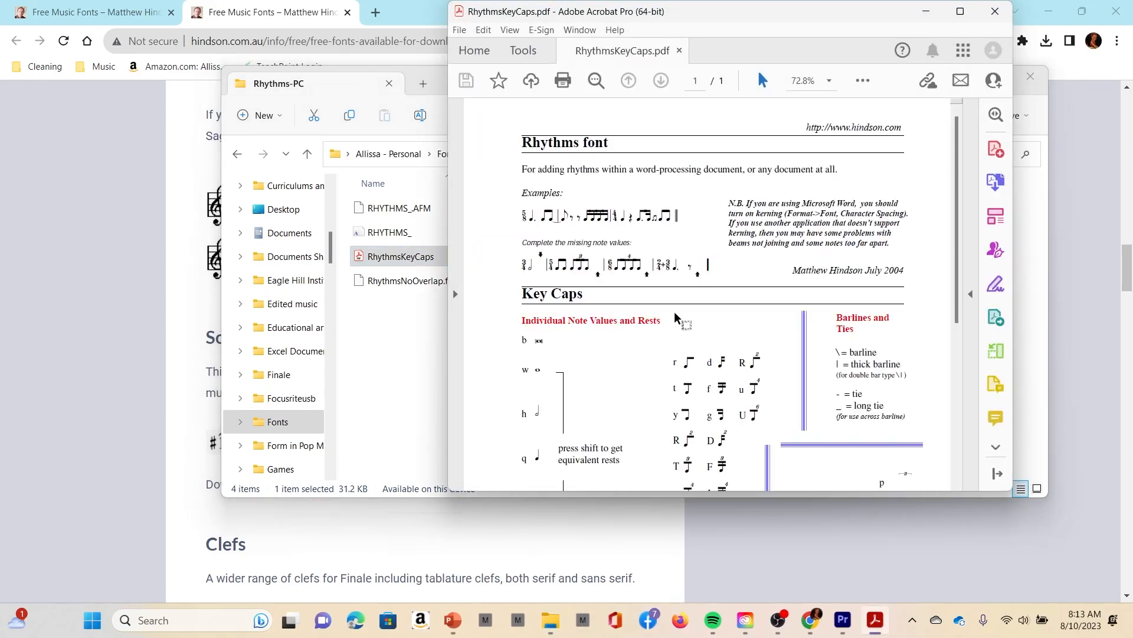
Scroll through the Rhythms key caps chart credited to hindson.com
{"action": "scroll", "scroll_direction": "down", "scroll_amount": 3}
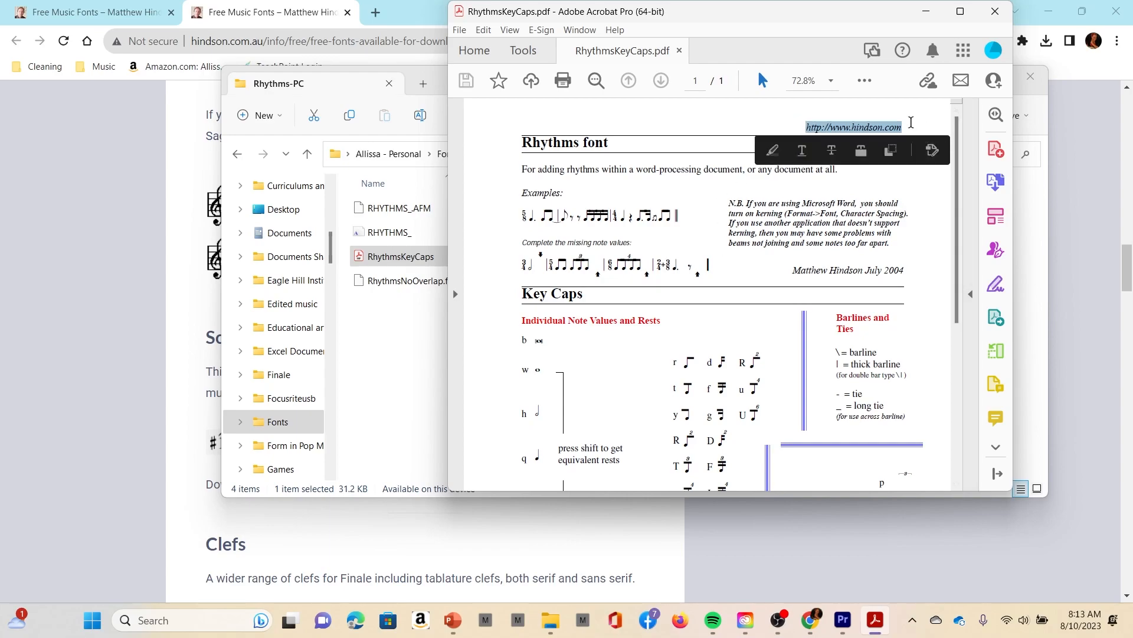
{"action": "scroll", "scroll_direction": "down", "scroll_amount": 3}
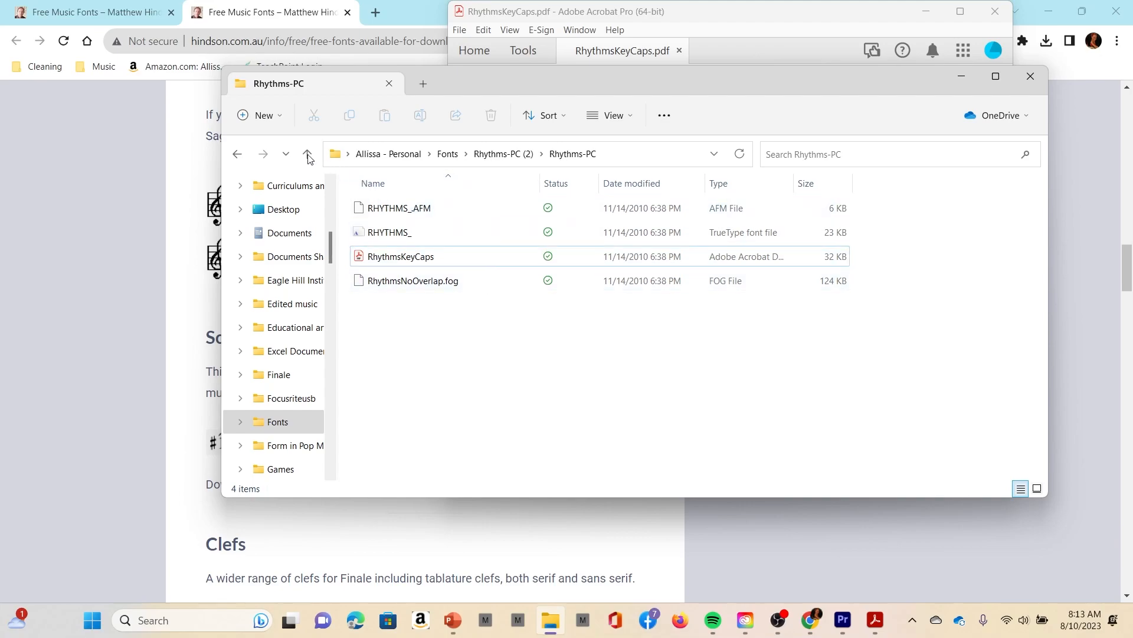
{"action": "mouse_move", "coordinate": [307, 154]}
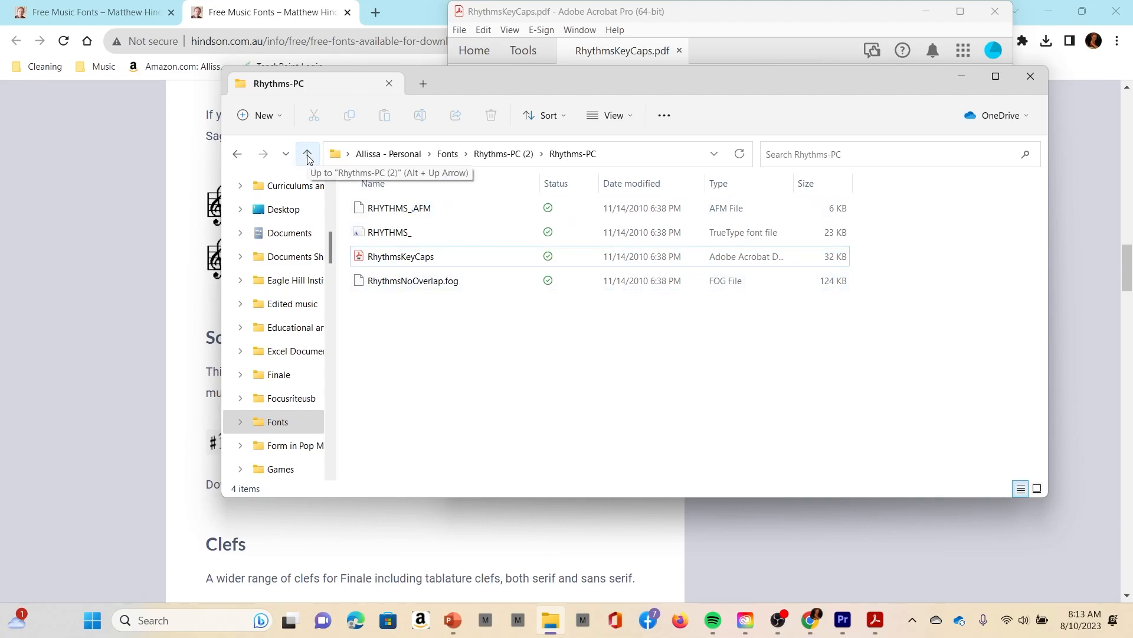
Close the Rhythms PDF and set File Explorer aside to reveal the Hindson page
{"action": "left_click", "coordinate": [306, 154]}
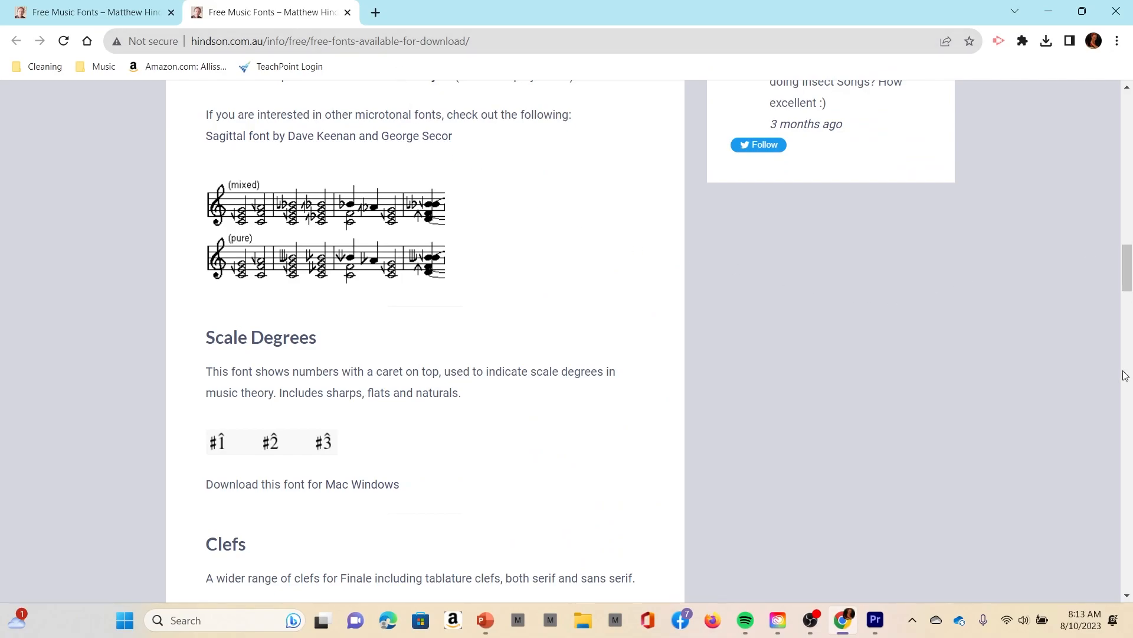
{"action": "mouse_move", "coordinate": [943, 234]}
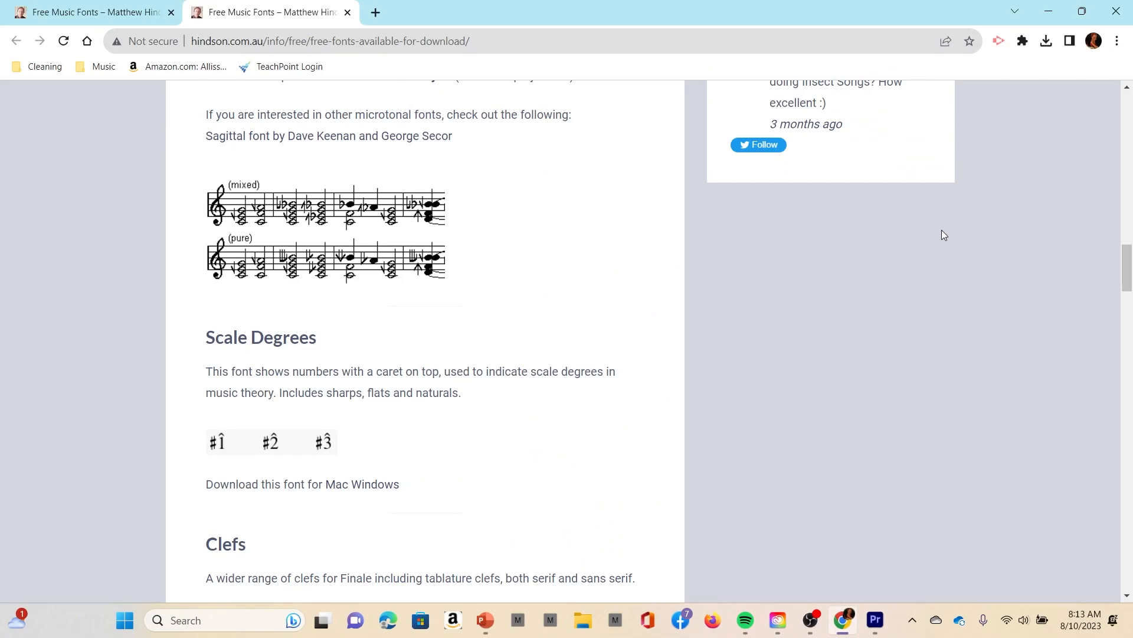
{"action": "left_click", "coordinate": [815, 619]}
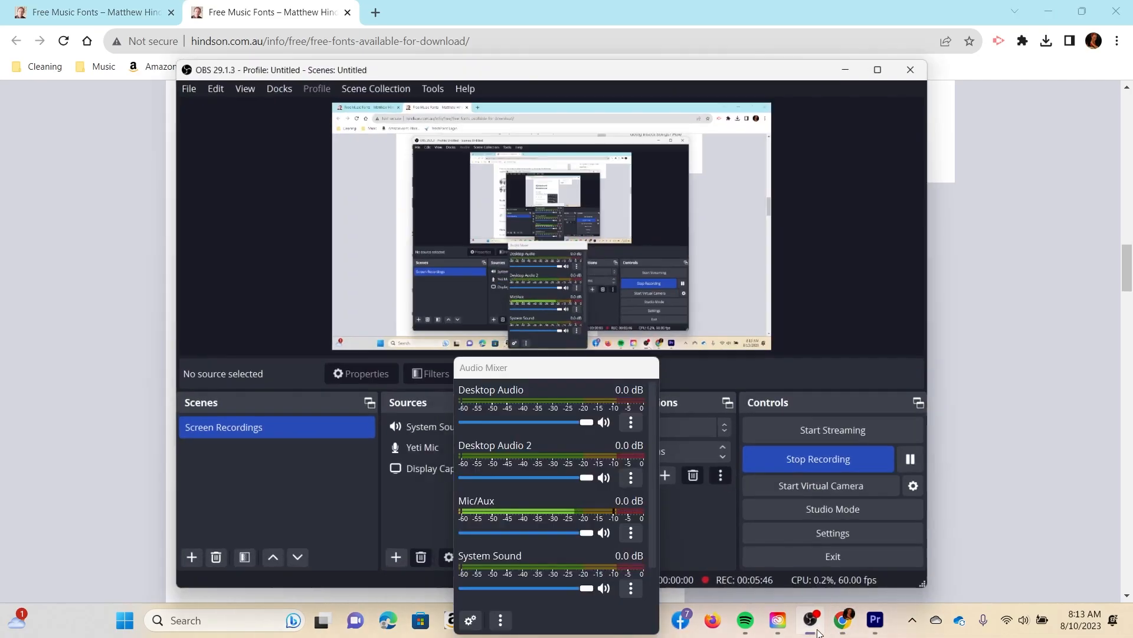